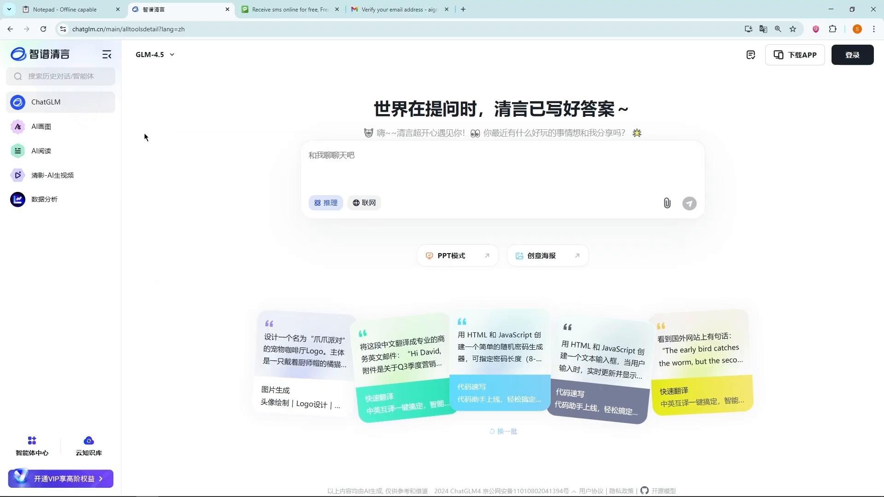
# Step: Translate the ChatGLM page to English and bring up the login form
pyautogui.rightClick(144, 138)
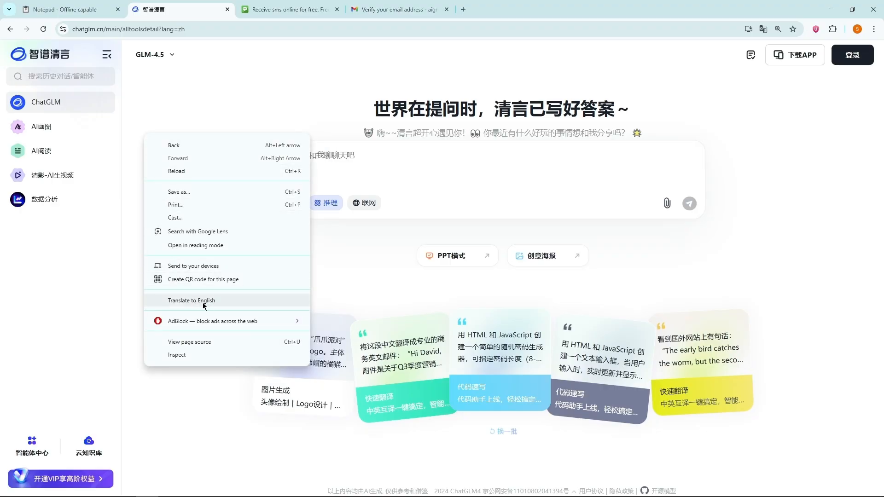
pyautogui.click(192, 300)
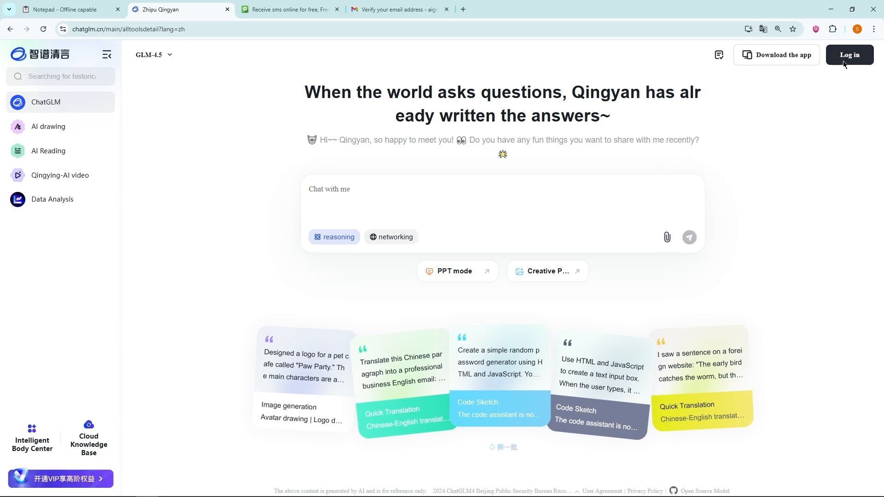
pyautogui.click(848, 54)
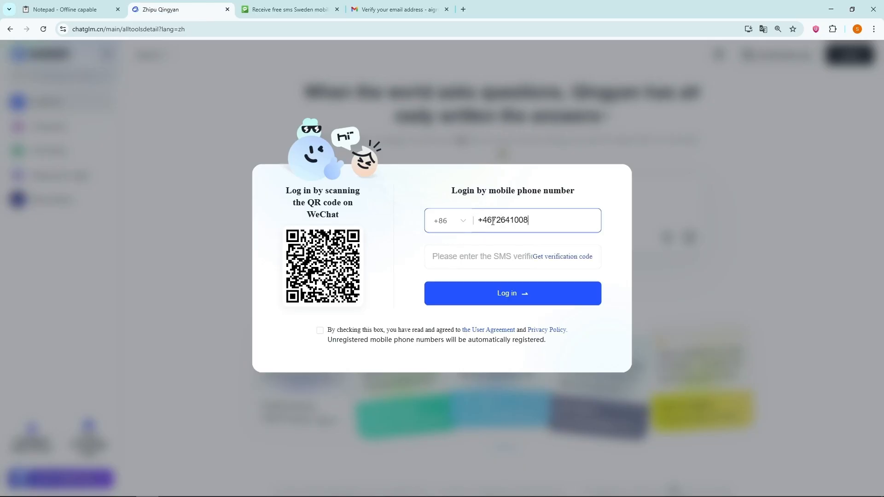
# Step: Request a login code for a Swedish +46 number and refresh the temp SMS site for it
pyautogui.click(448, 220)
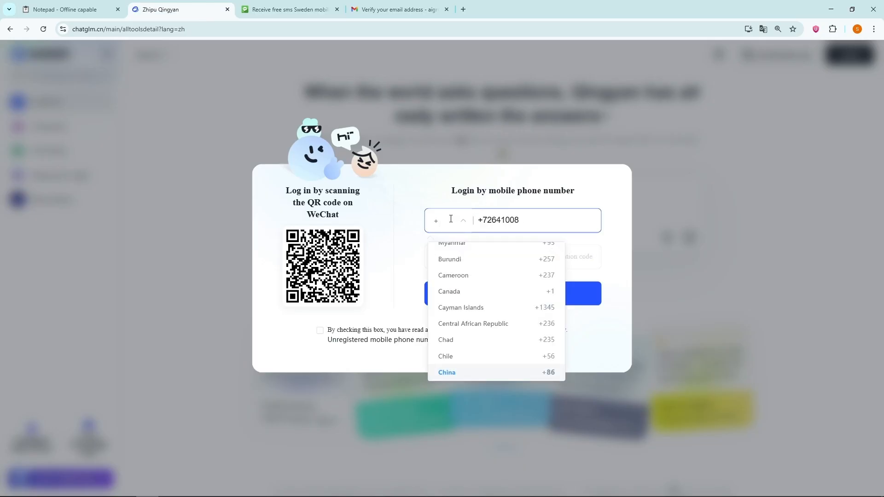
pyautogui.click(561, 257)
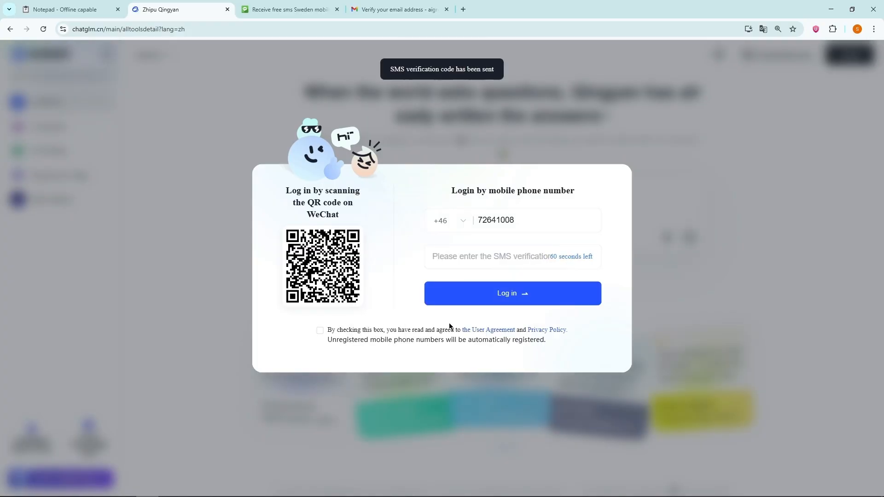
pyautogui.click(288, 10)
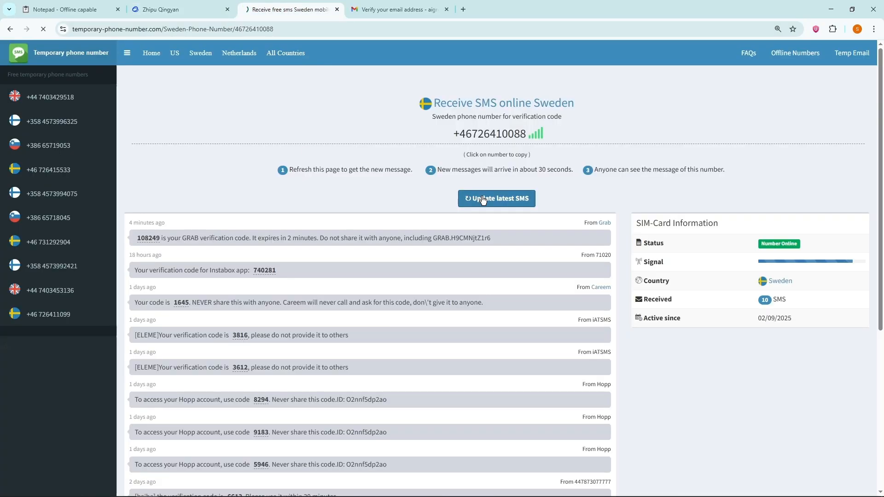
pyautogui.click(495, 199)
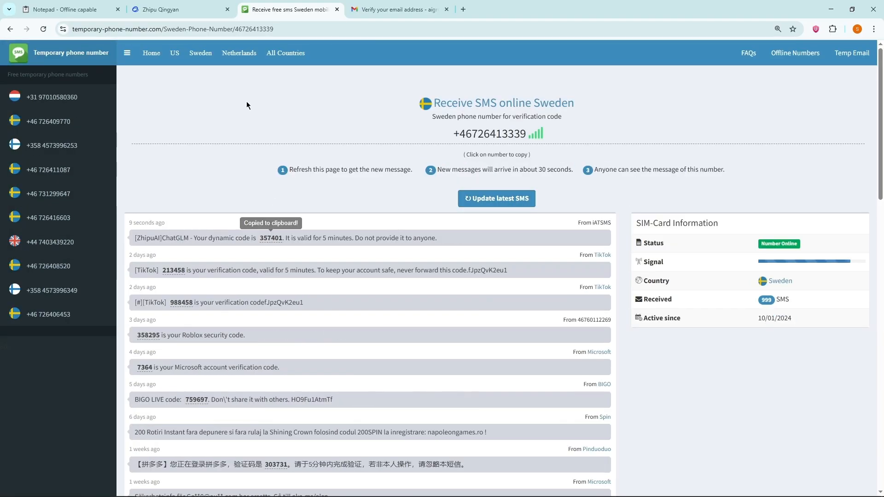
# Step: Log in to ChatGLM with the pasted verification code, reaching the video creation page
pyautogui.click(164, 9)
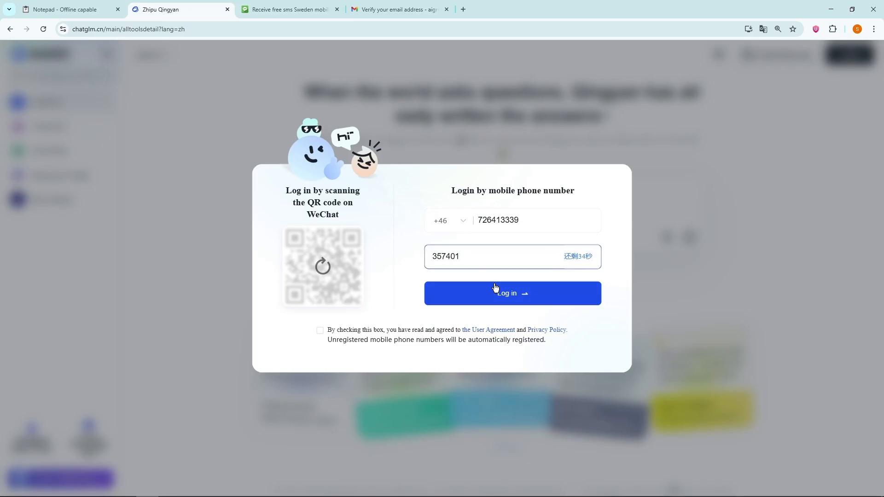
pyautogui.click(319, 330)
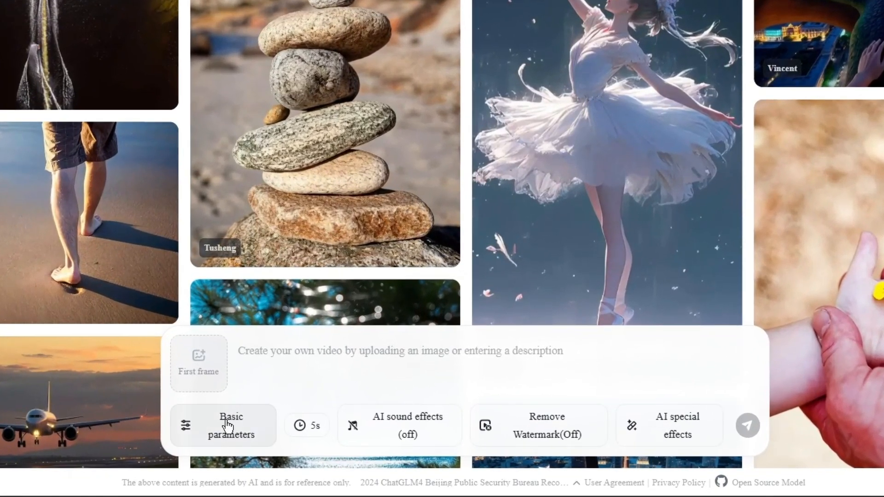
# Step: Set the video resolution to 1080P and leave AI sound effects off
pyautogui.click(231, 426)
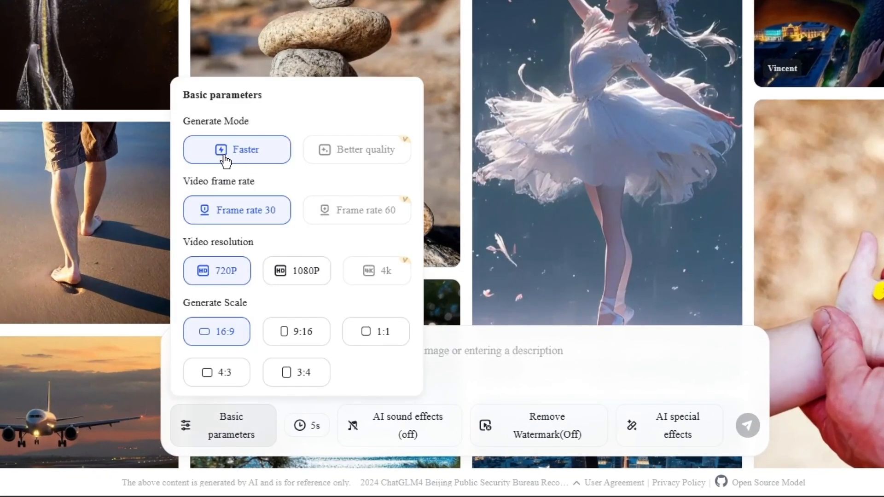
pyautogui.moveTo(250, 220)
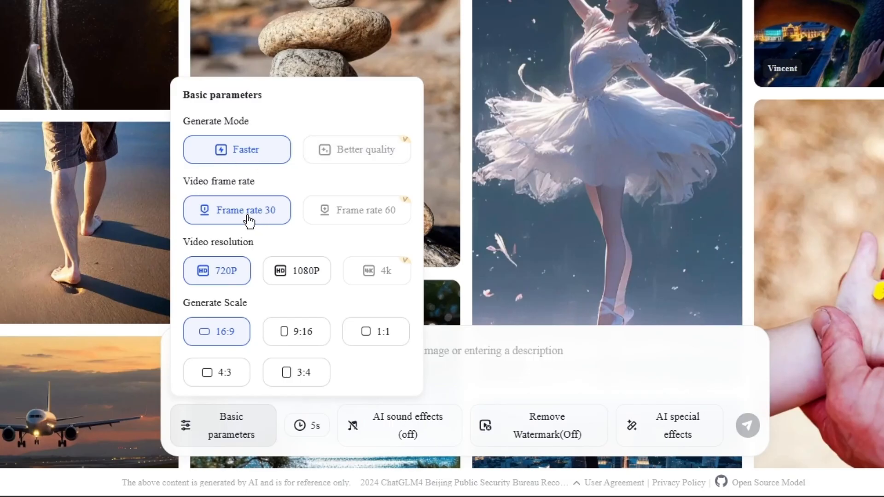
pyautogui.click(295, 271)
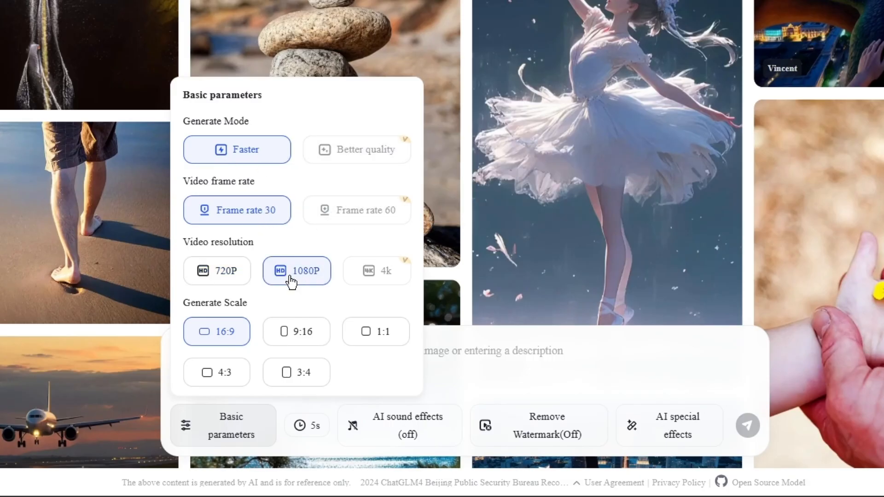
pyautogui.moveTo(376, 270)
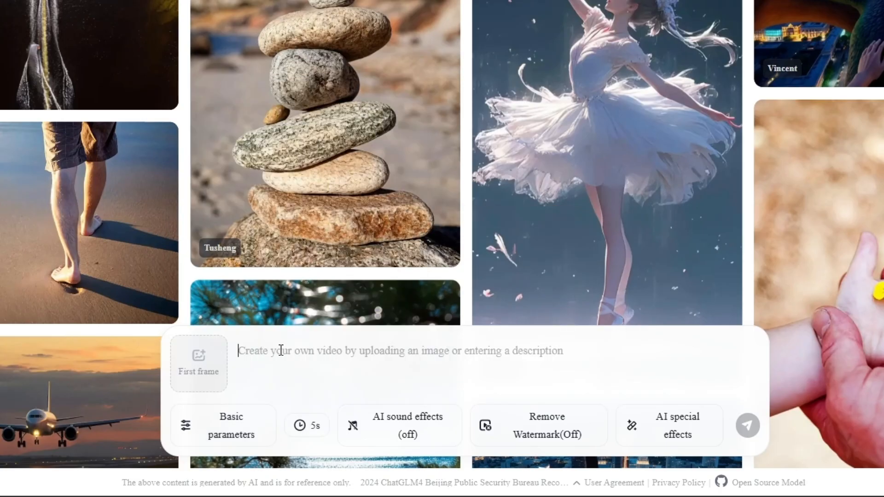
pyautogui.click(398, 425)
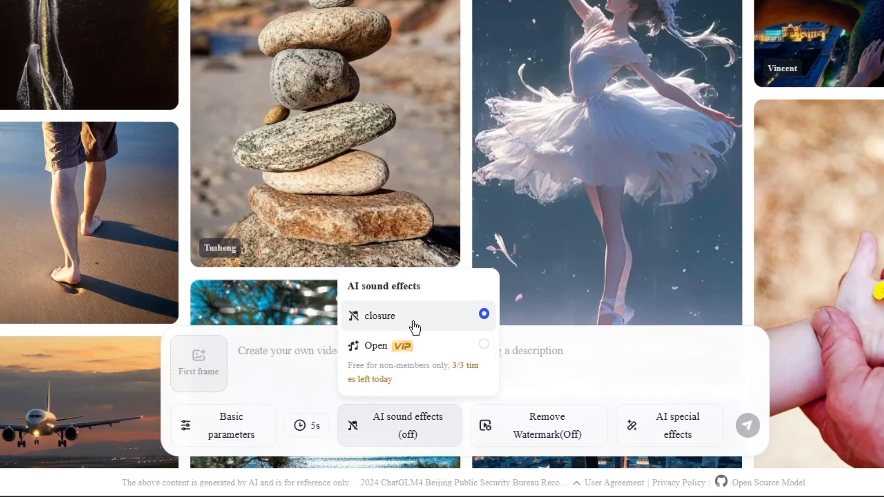
pyautogui.moveTo(414, 362)
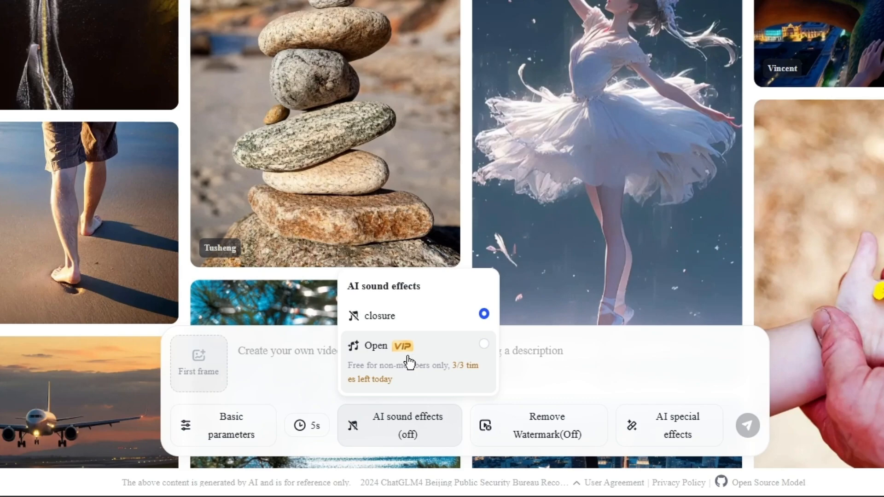
pyautogui.moveTo(359, 373)
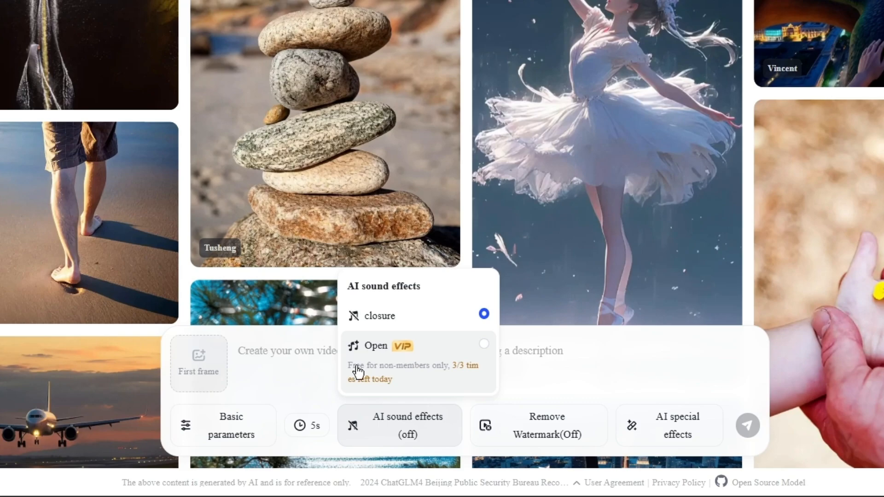
pyautogui.click(537, 426)
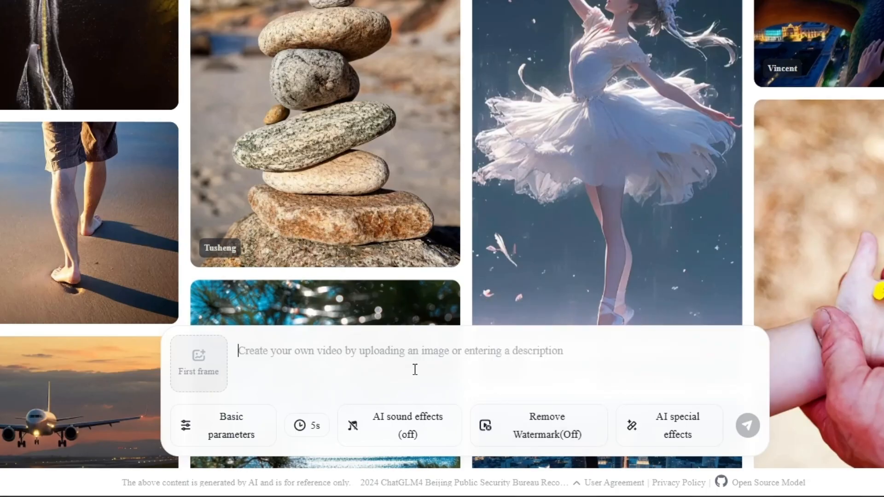
# Step: Submit the rain-slick neon alley running man prompt from Notepad and view the generated 1080p video
pyautogui.click(676, 426)
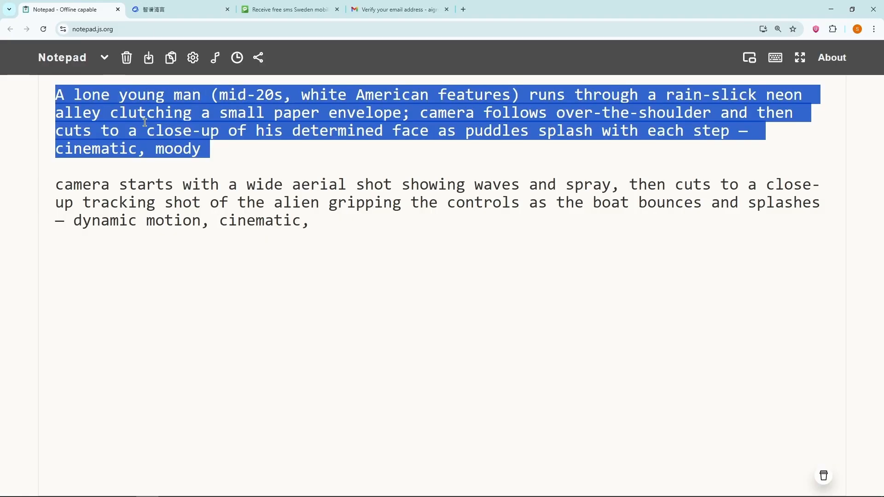
pyautogui.click(181, 9)
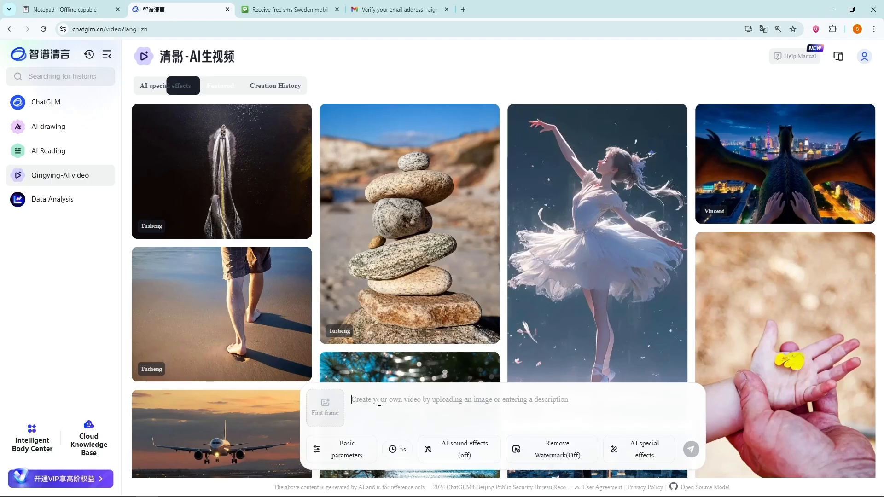
pyautogui.write('A lone young man (mid-20s, white American features) runs through a rain-slick neon alley clutching a small paper envelope; camera follows over-the-shoulder and then cuts to a close-up of his determined face as puddles splash with each step — cinematic, moody')
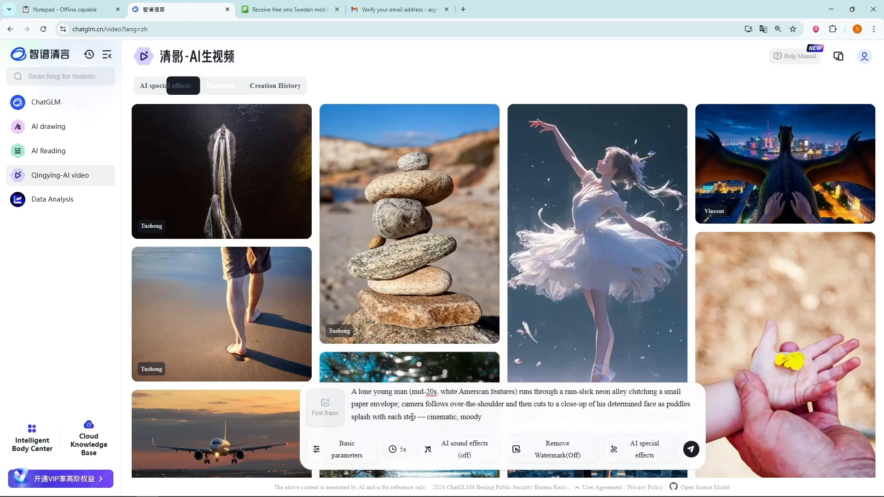
pyautogui.click(689, 449)
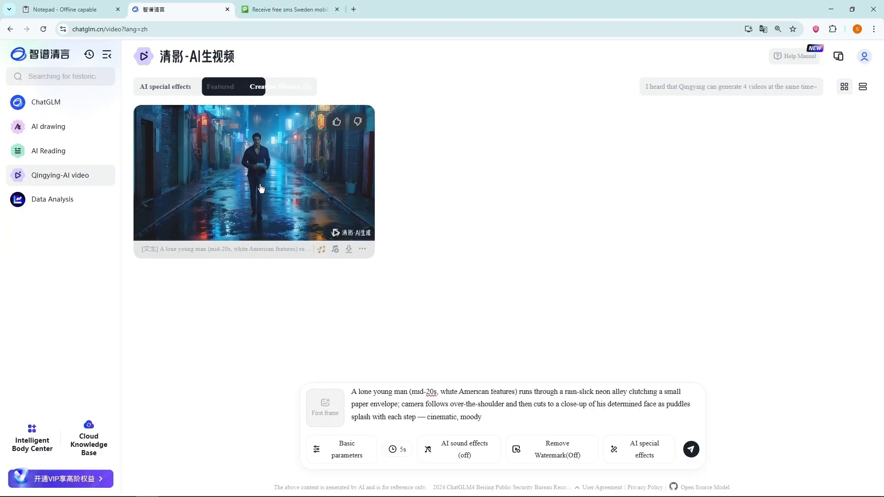
pyautogui.click(254, 173)
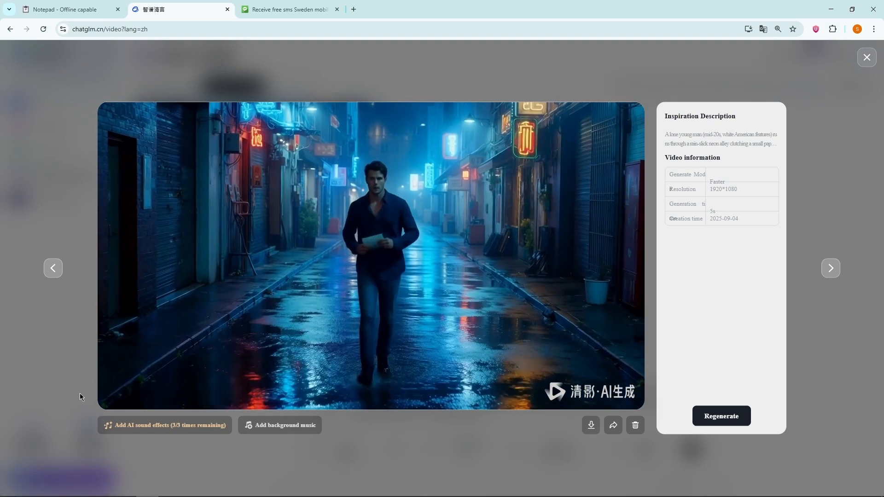
pyautogui.moveTo(164, 425)
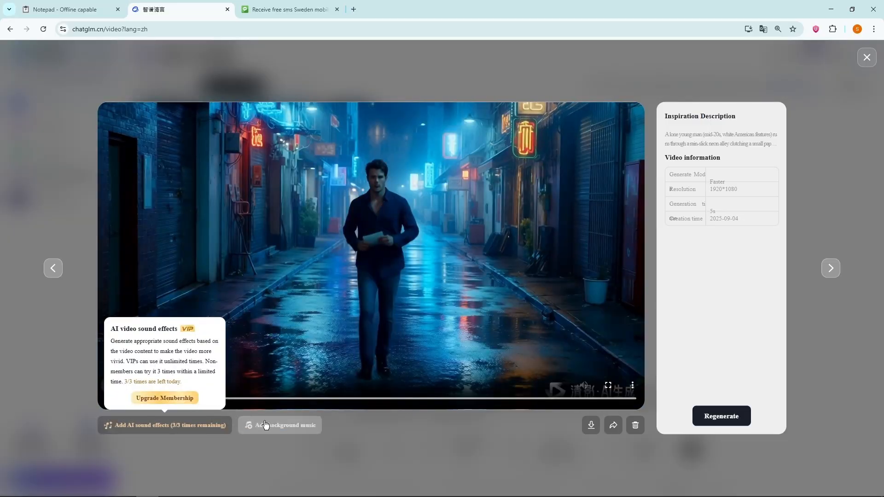
# Step: Browse Sadness and epic background music and pick the epic Inspiration track
pyautogui.click(284, 426)
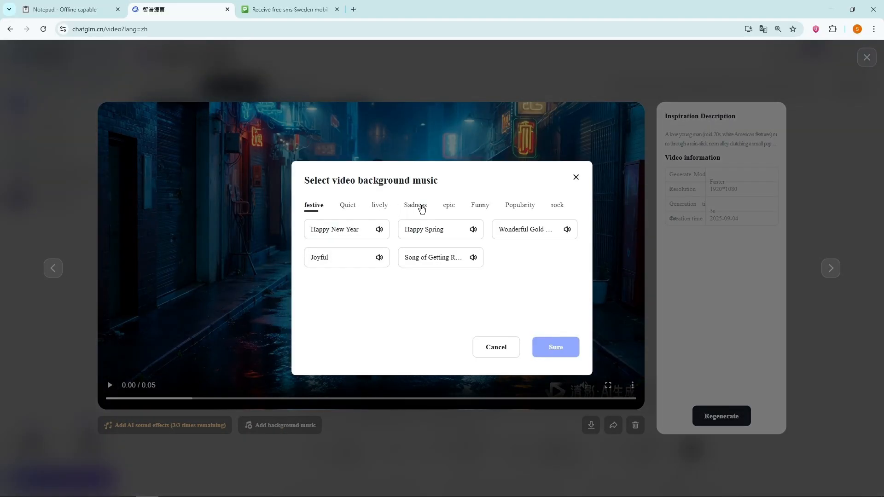
pyautogui.click(415, 204)
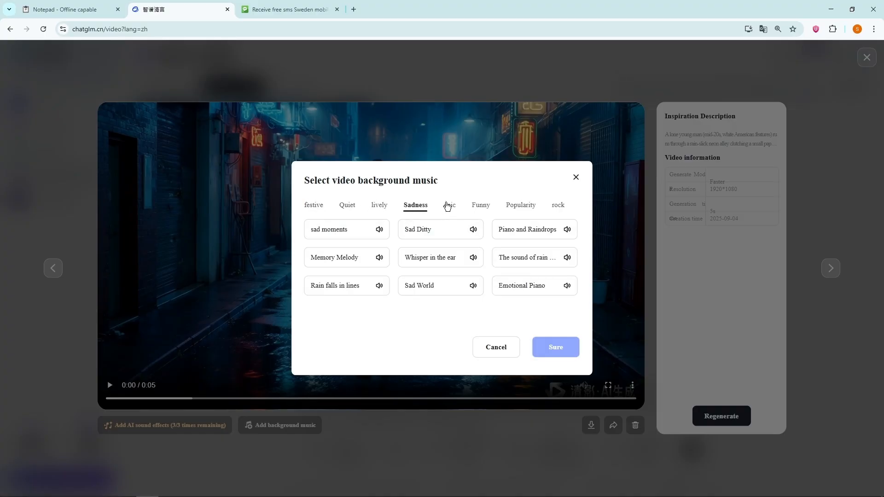
pyautogui.click(448, 205)
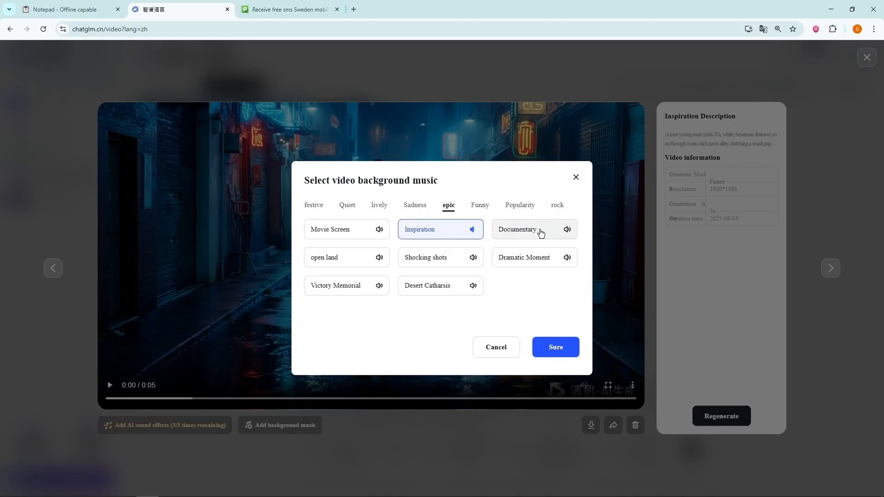
pyautogui.click(554, 347)
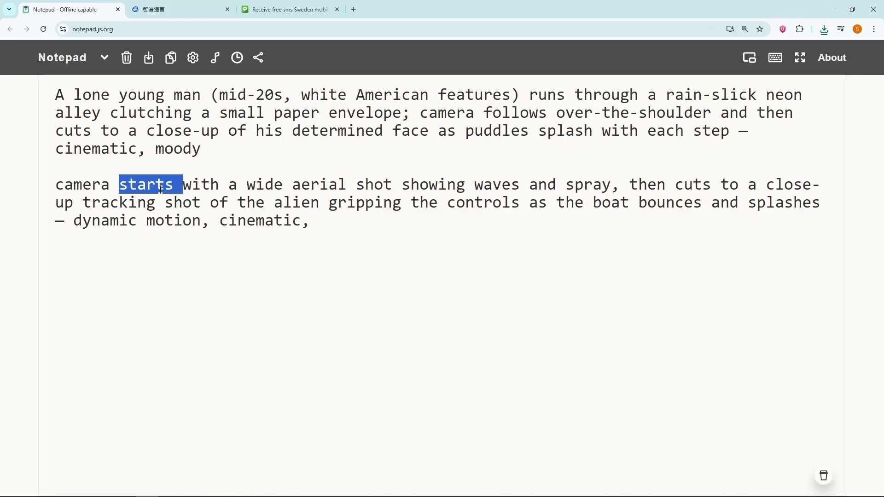
# Step: Generate the alien speedboat video from the image and aerial-shot prompt, then download it
pyautogui.click(180, 9)
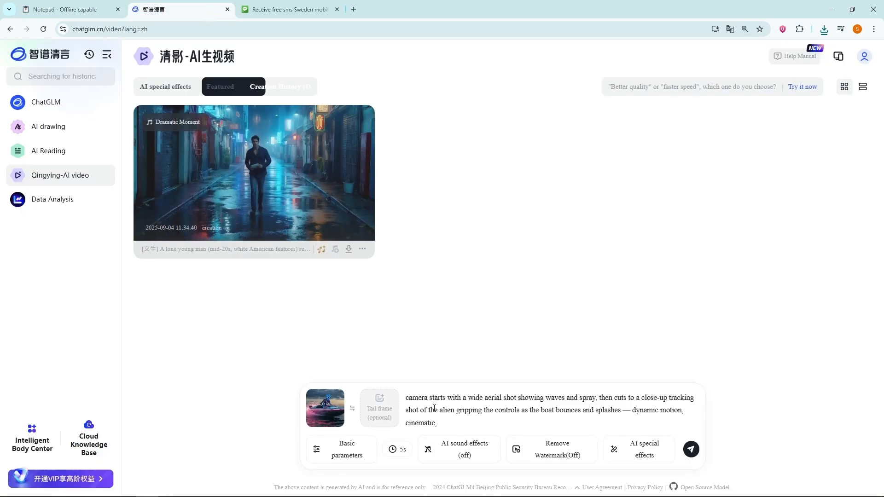
pyautogui.click(690, 449)
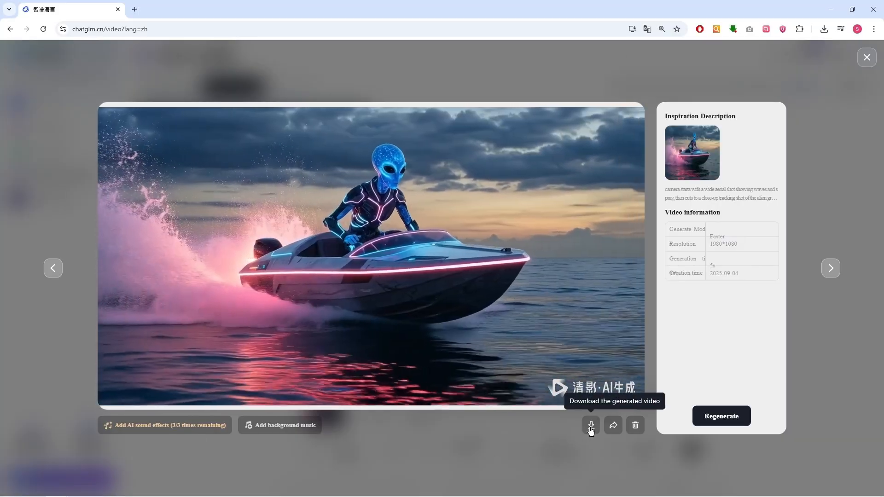
pyautogui.click(507, 9)
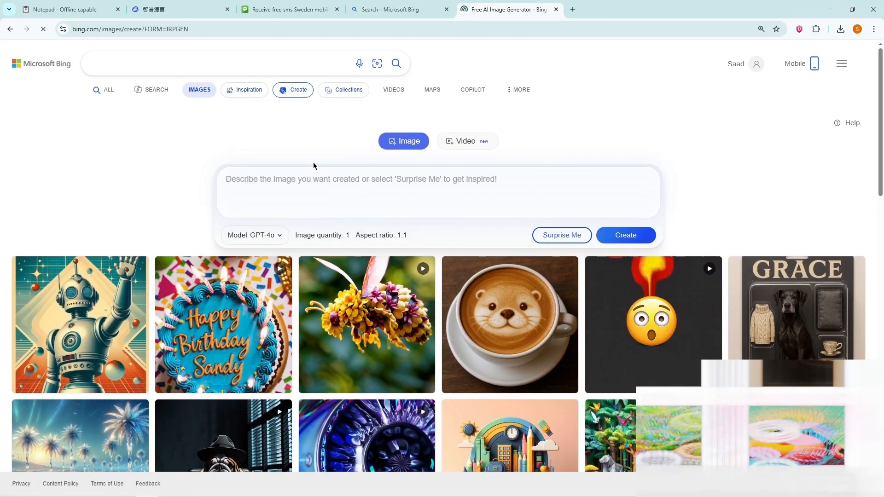
# Step: Clear the prompt box and switch Bing Image Creator to video mode
pyautogui.write('h')
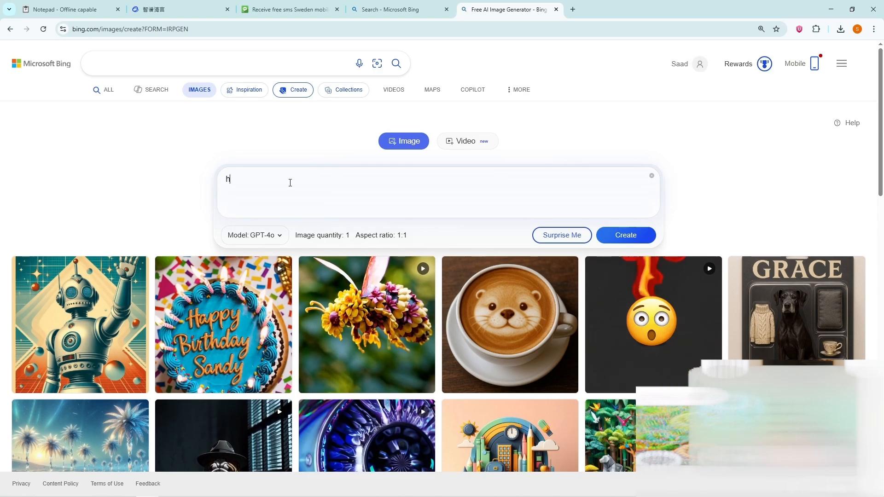
pyautogui.click(254, 219)
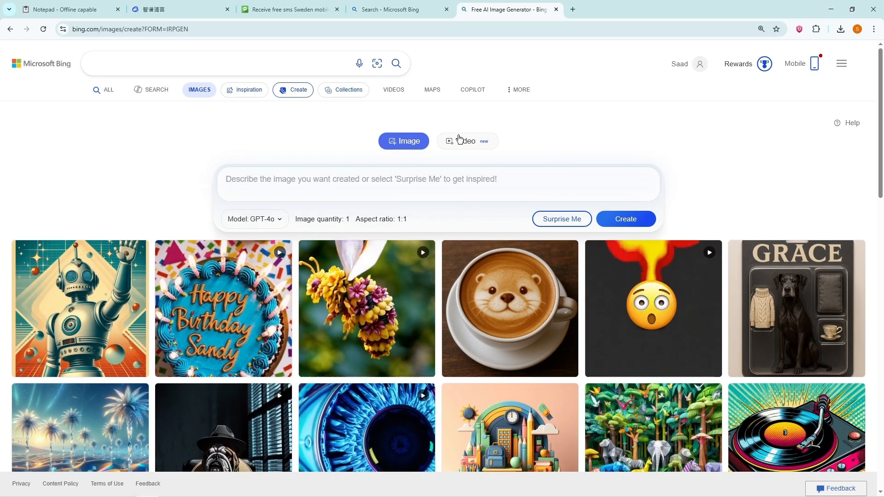
pyautogui.click(466, 141)
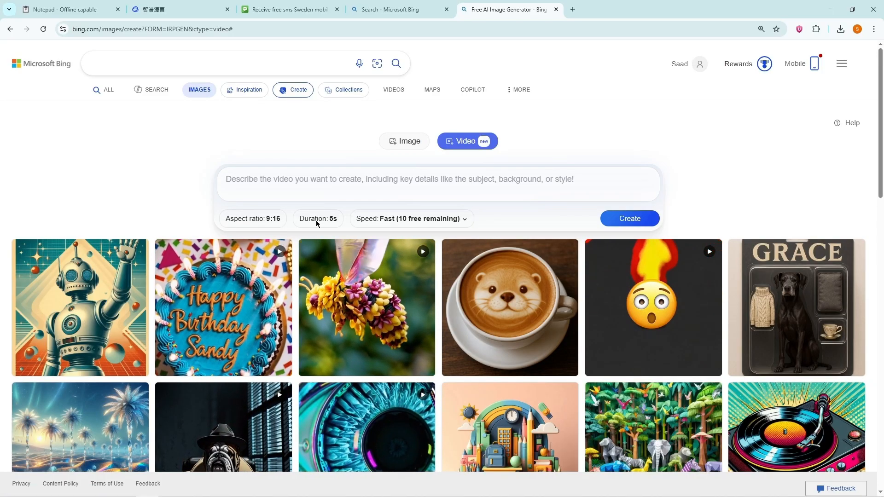
# Step: Try the Standard generation speed, then set it back to Fast
pyautogui.click(411, 220)
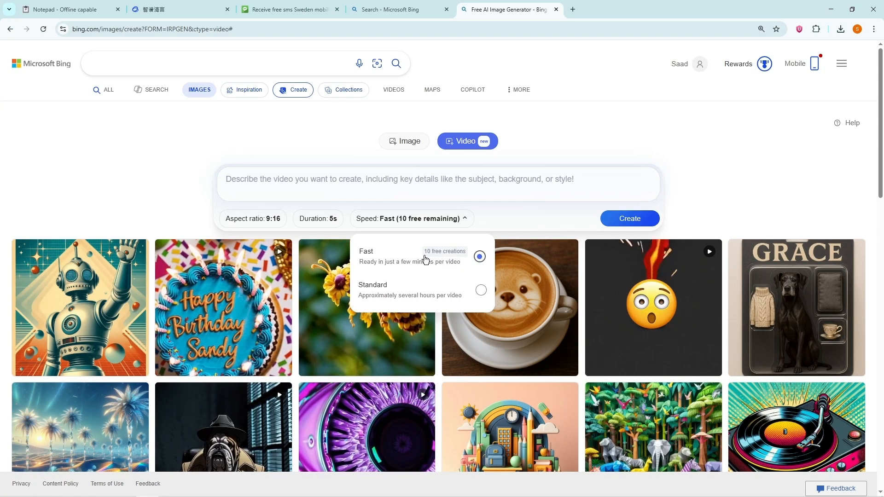
pyautogui.click(480, 289)
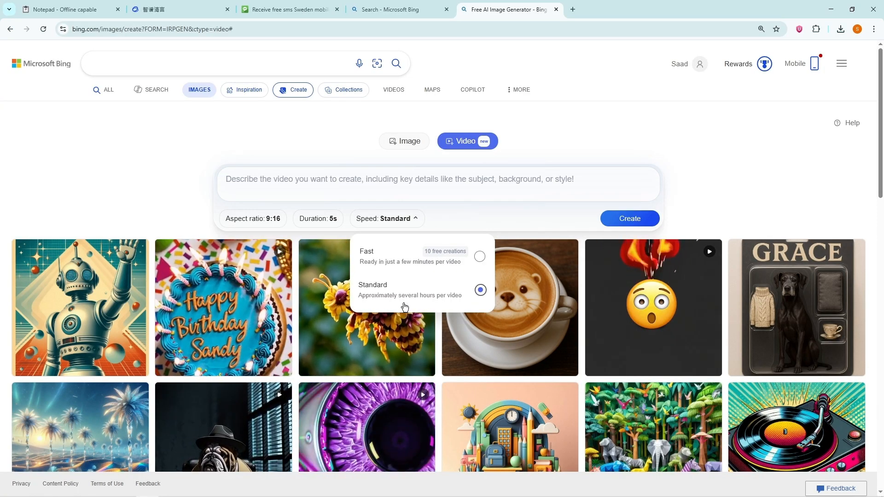
pyautogui.press('ctrl+plus')
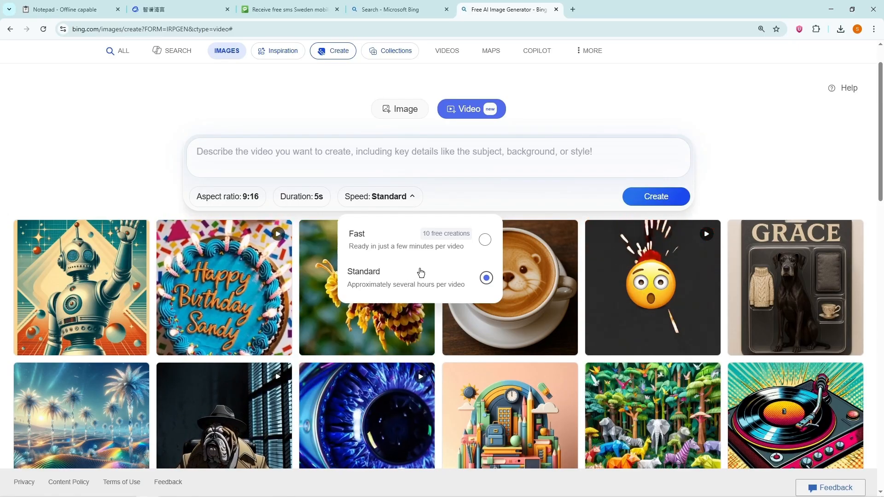
pyautogui.click(357, 236)
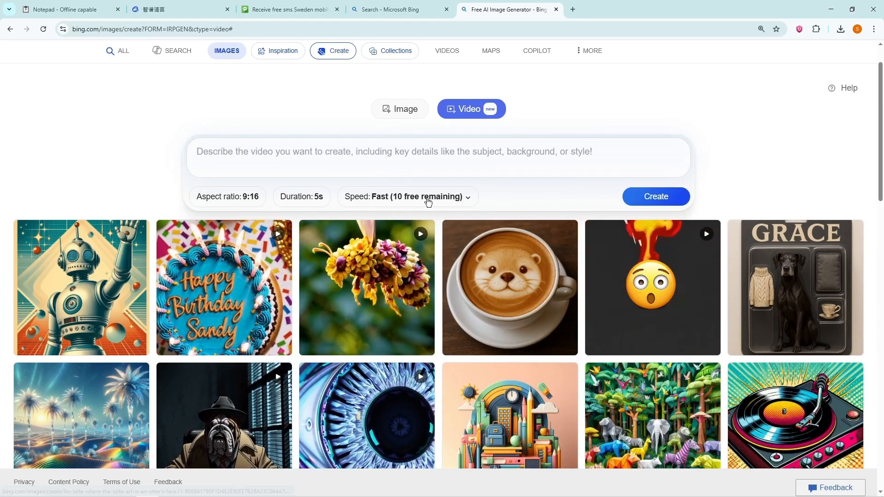
pyautogui.press('ctrl++')
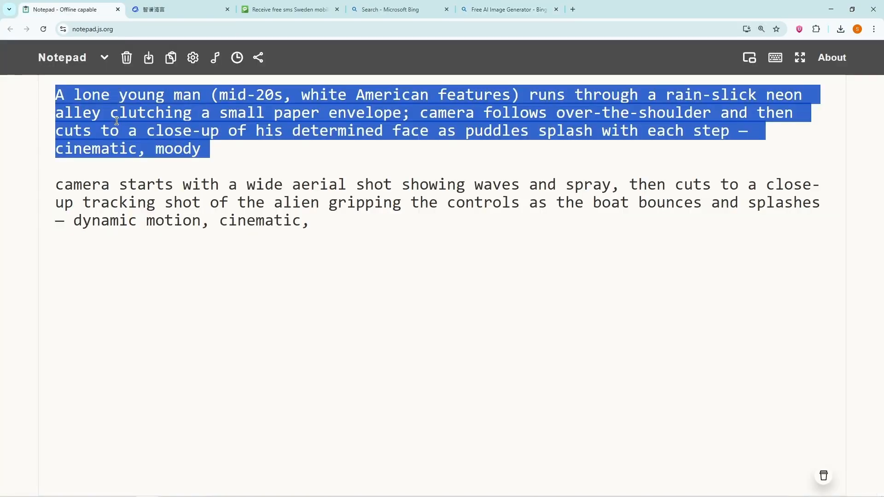
# Step: Create the neon-alley running man video in Bing Video Creator and scrub through the result
pyautogui.click(401, 9)
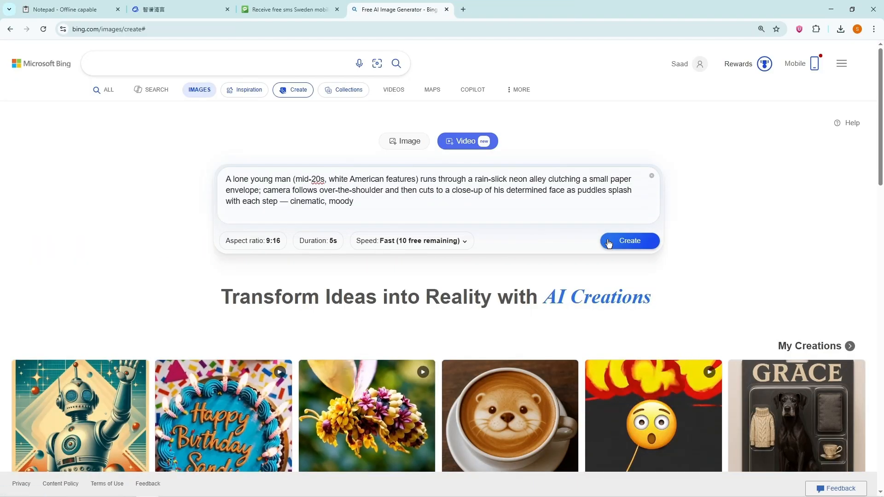
pyautogui.click(629, 240)
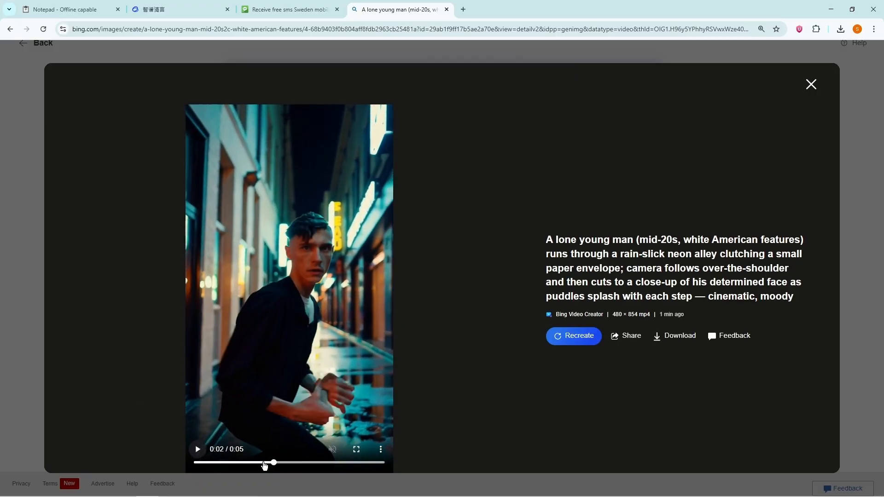
pyautogui.click(197, 449)
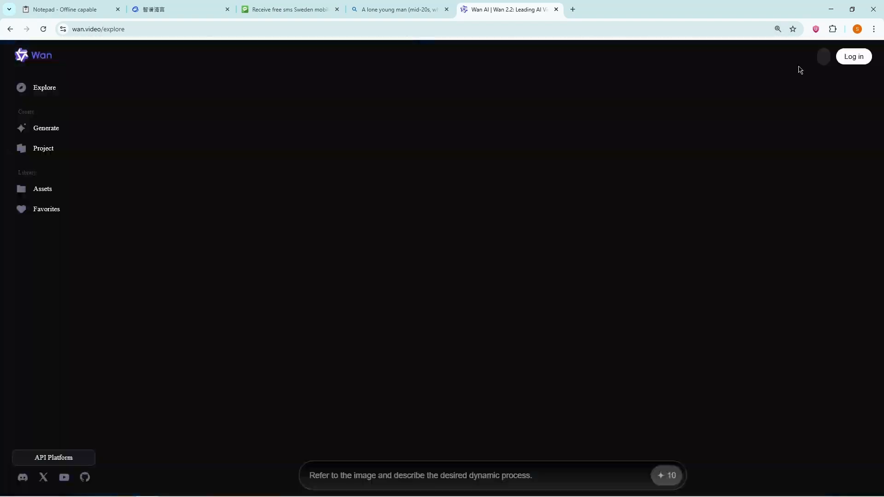
# Step: Sign in to Wan with the Google account and close the membership plans popup
pyautogui.click(853, 56)
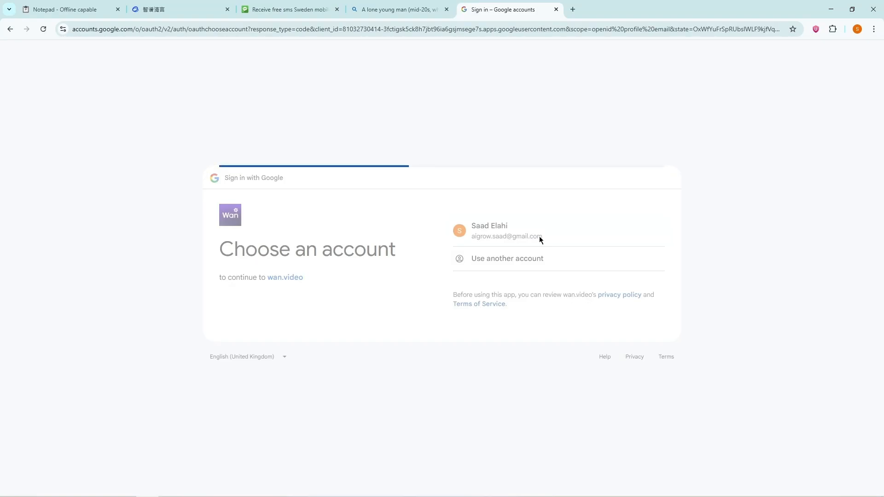
pyautogui.click(505, 231)
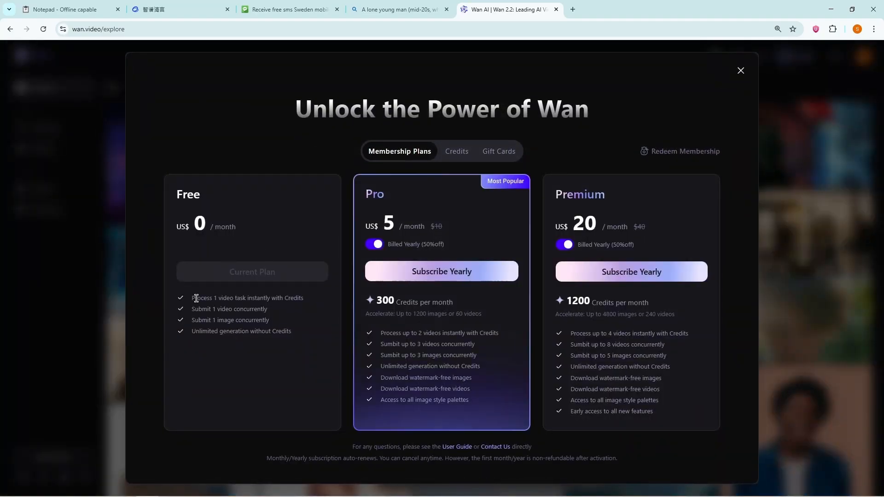
pyautogui.moveTo(199, 309); pyautogui.dragTo(257, 309)
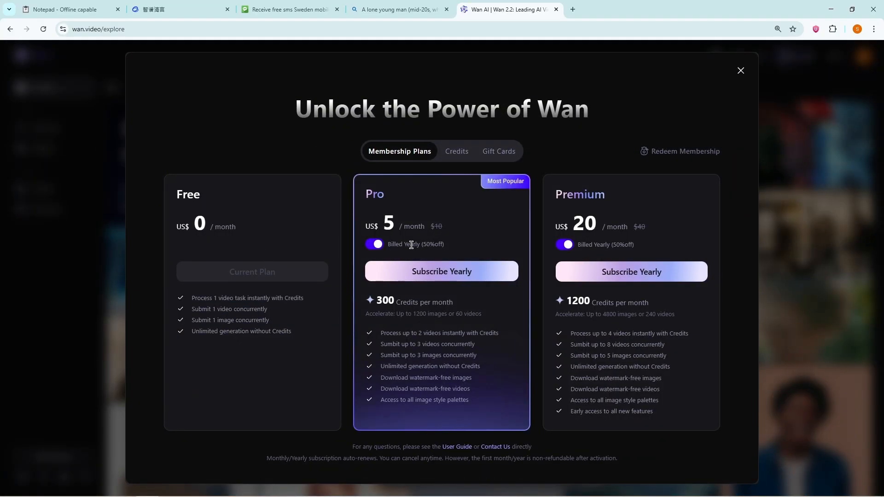
pyautogui.click(740, 71)
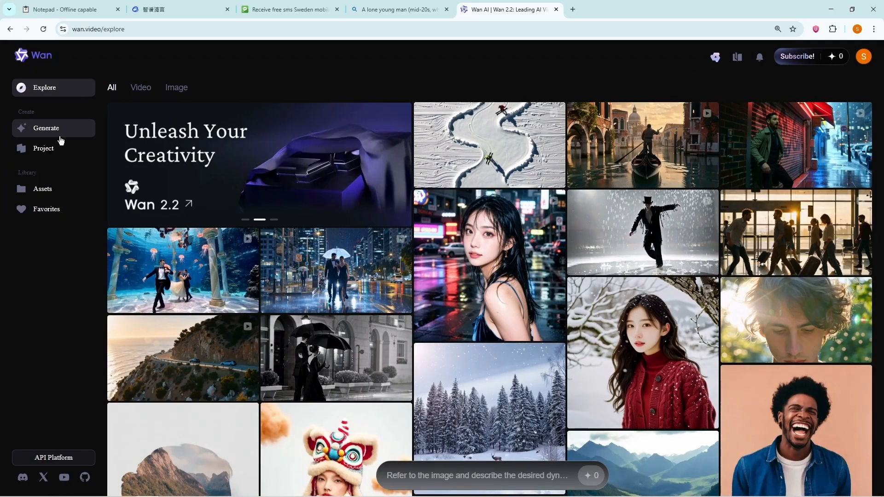
# Step: On Wan's Generate page, try the Avatar media type, return to Video, and list the generation functions
pyautogui.click(46, 128)
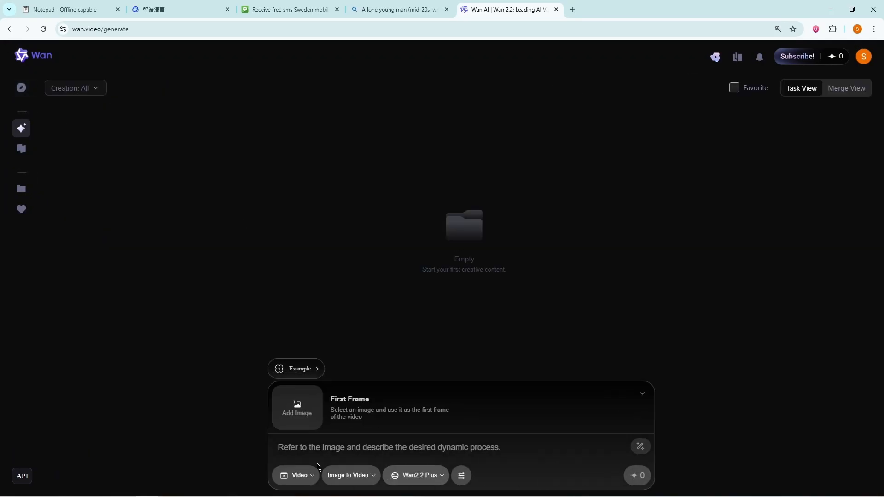
pyautogui.click(295, 475)
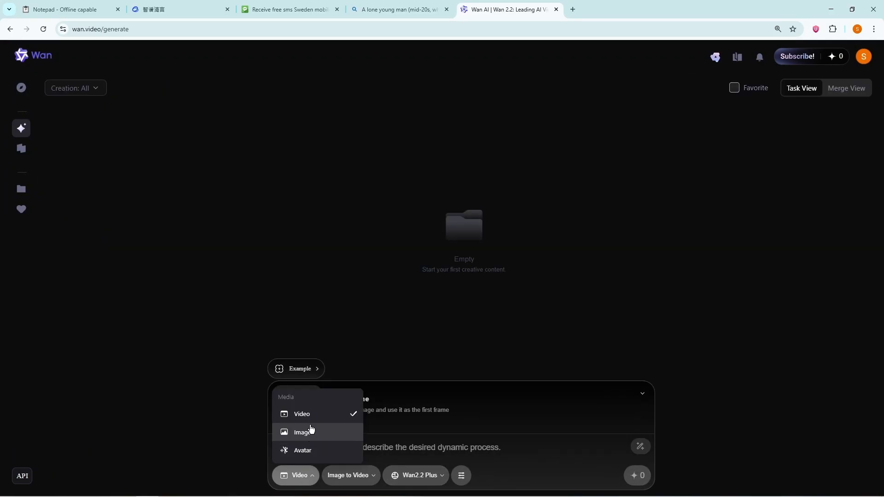
pyautogui.click(303, 451)
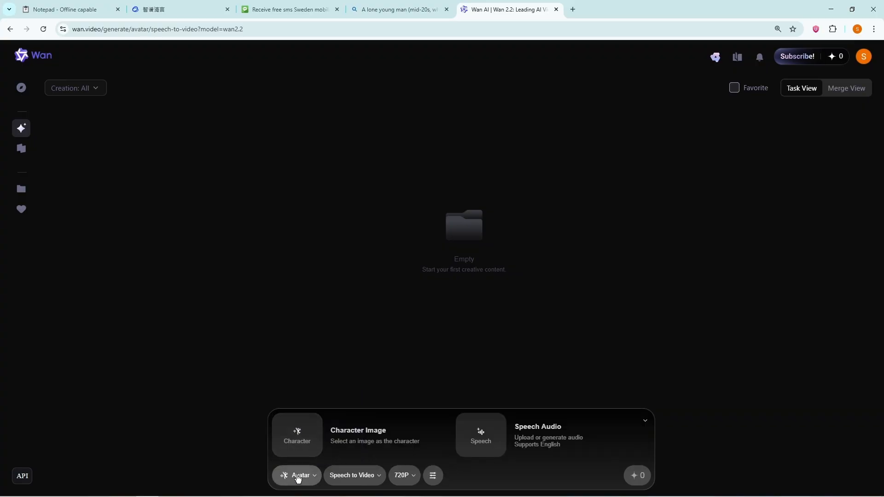
pyautogui.click(297, 475)
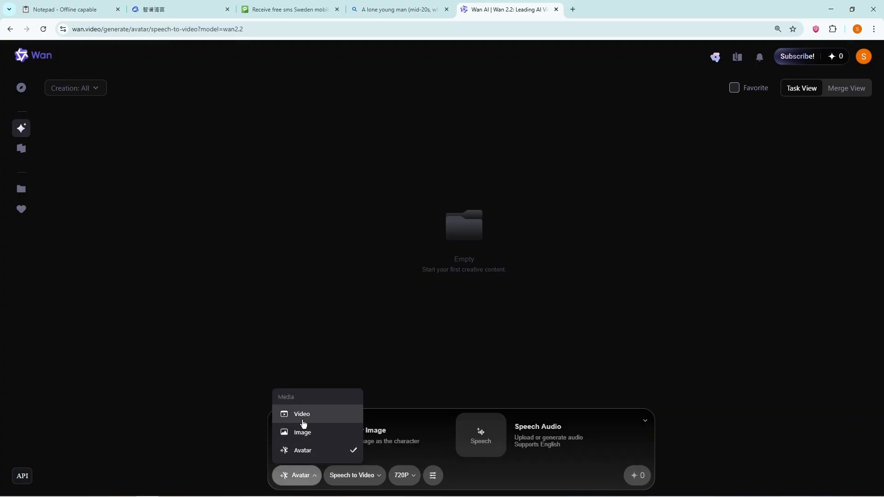
pyautogui.click(302, 413)
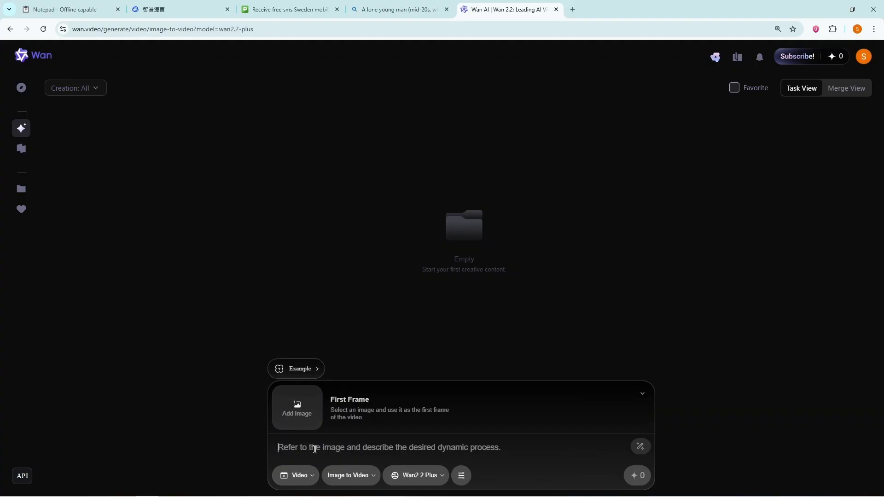
pyautogui.click(350, 475)
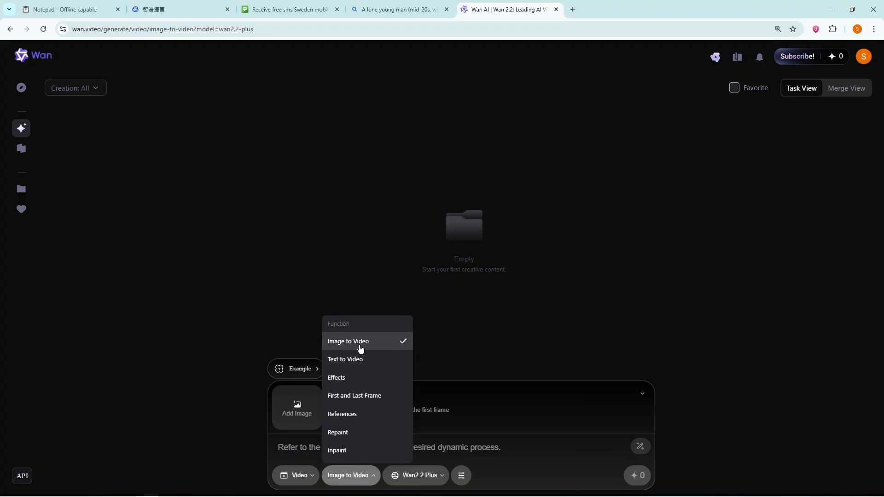
pyautogui.moveTo(351, 364)
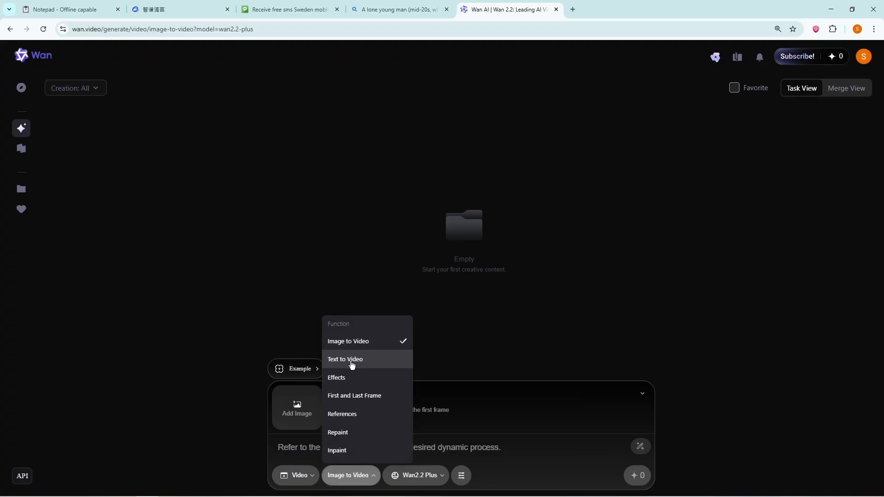
# Step: Keep Wan2.2 Plus as the model for the neon-alley text-to-video prompt
pyautogui.click(68, 9)
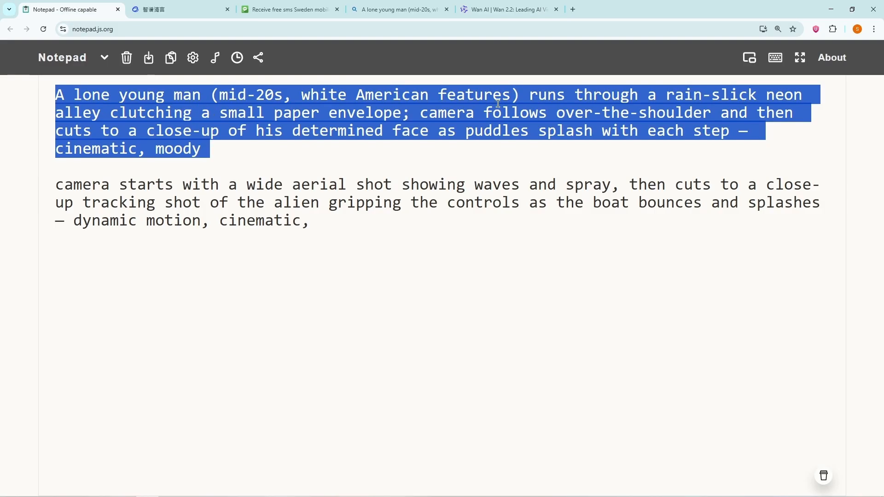
pyautogui.click(506, 10)
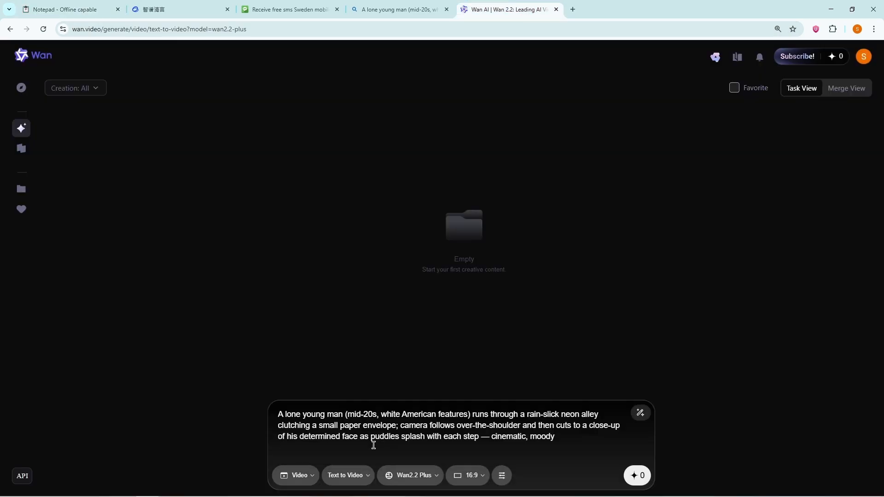
pyautogui.click(410, 475)
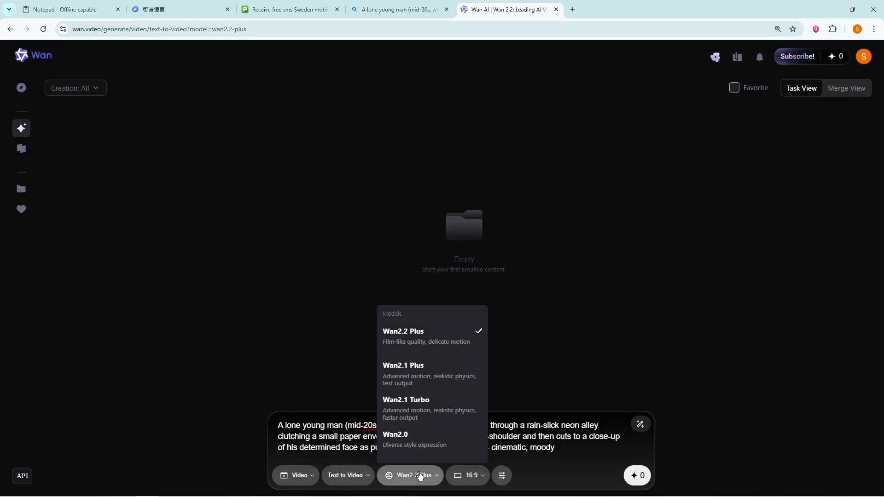
pyautogui.click(410, 476)
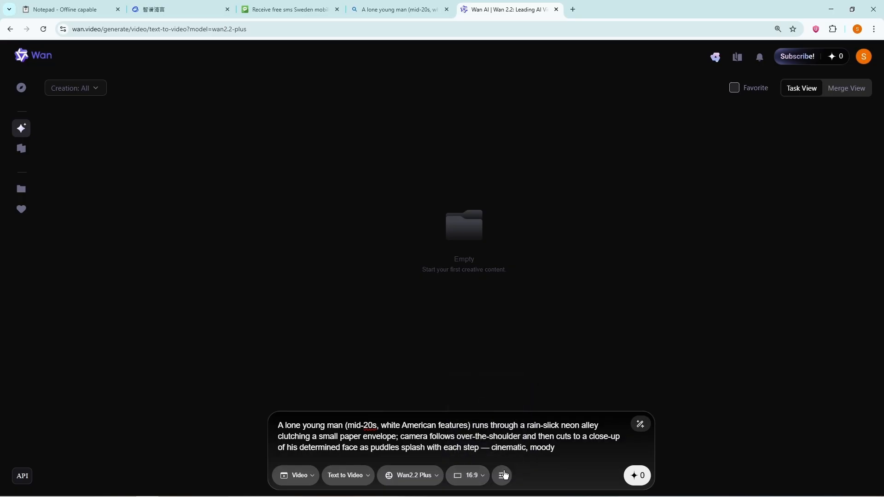
# Step: Turn on Sound Effects in the generation settings and start generating the video
pyautogui.click(501, 475)
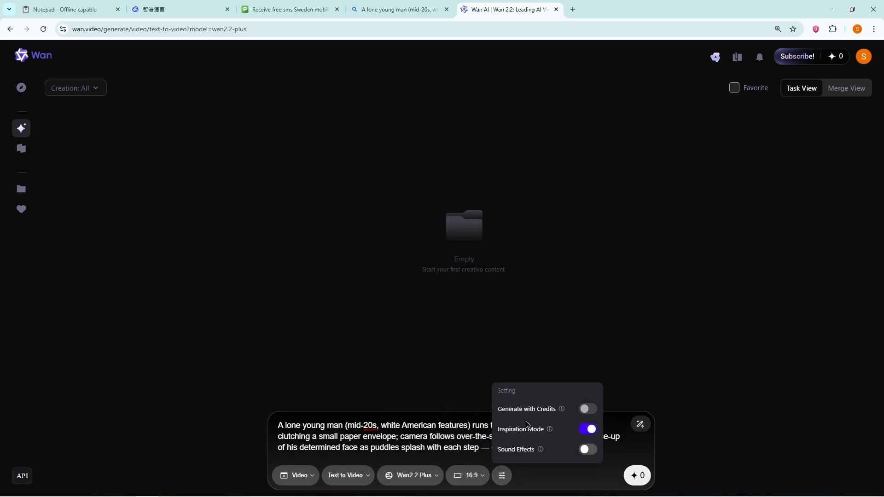
pyautogui.moveTo(562, 408)
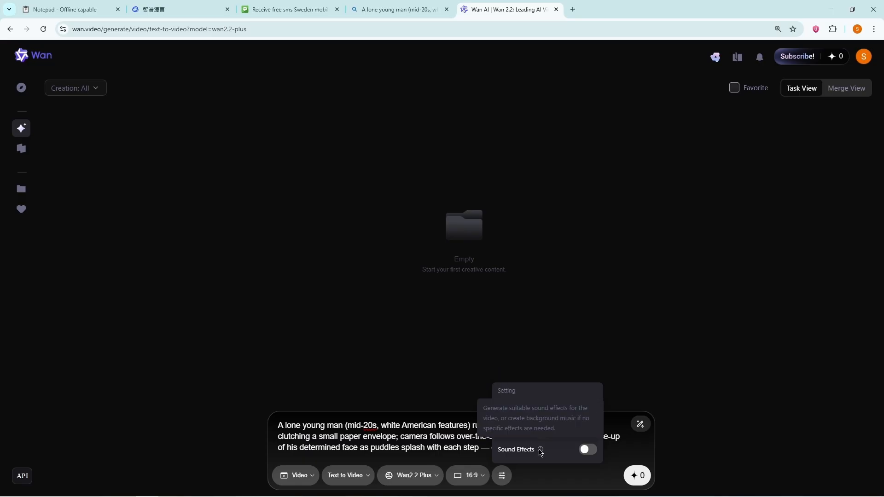
pyautogui.click(587, 449)
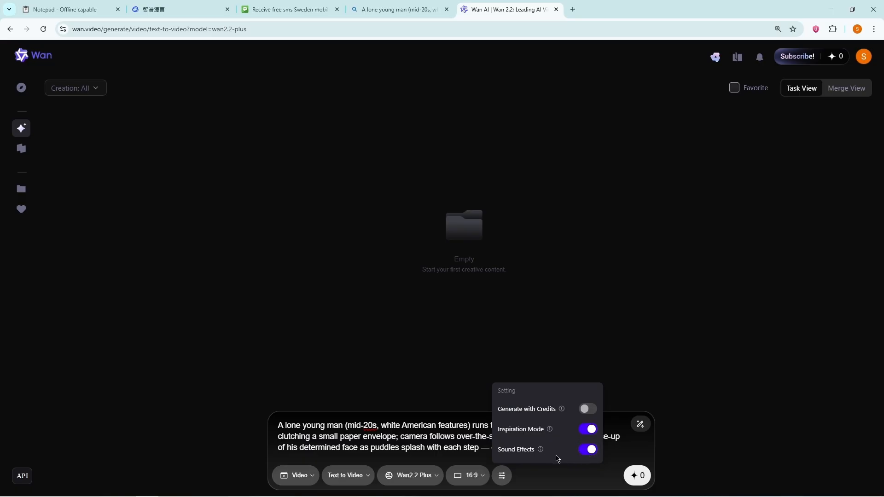
pyautogui.moveTo(548, 463)
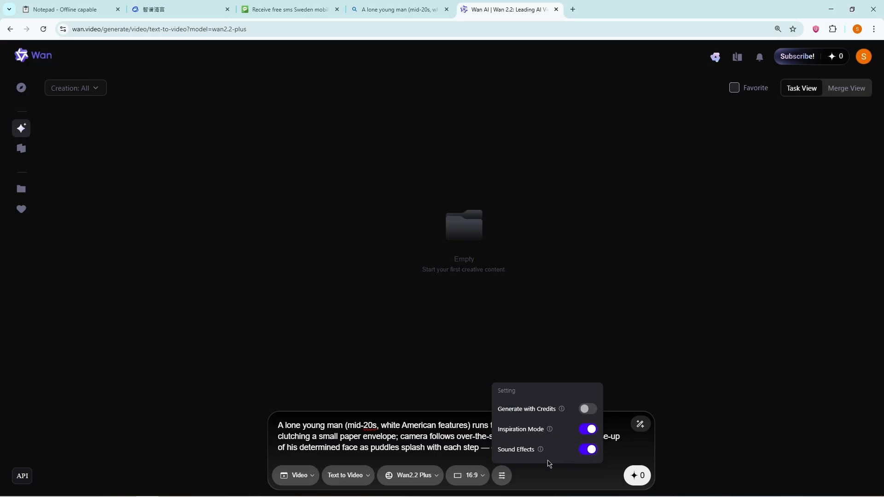
pyautogui.moveTo(554, 464)
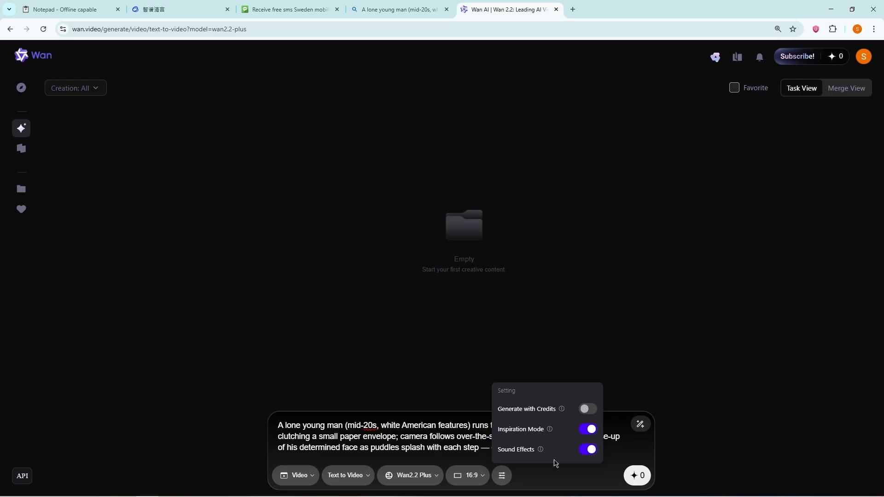
pyautogui.moveTo(546, 464)
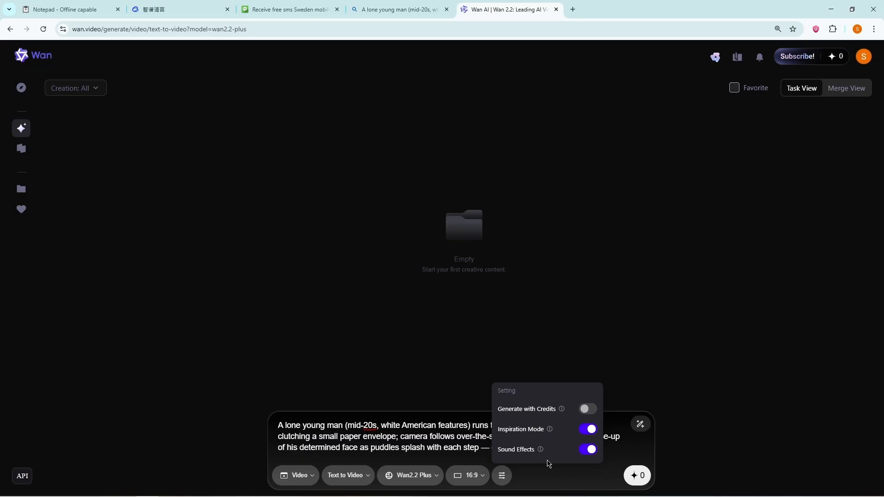
pyautogui.moveTo(542, 464)
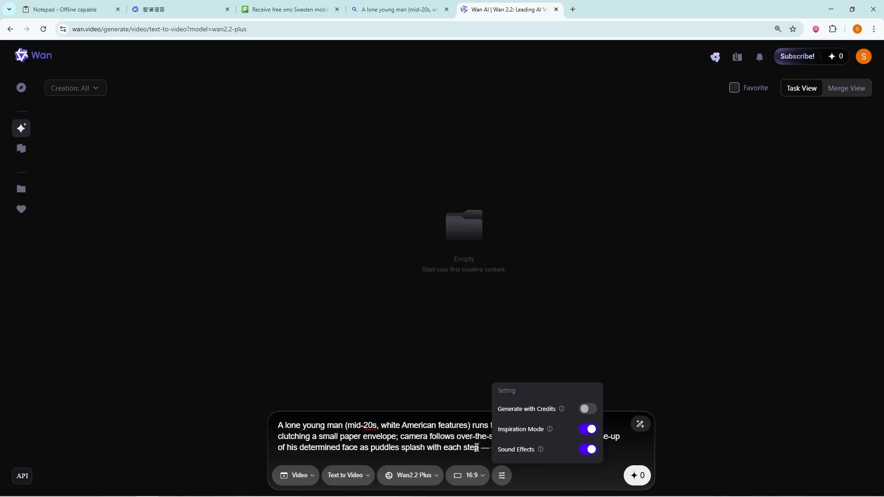
pyautogui.click(637, 475)
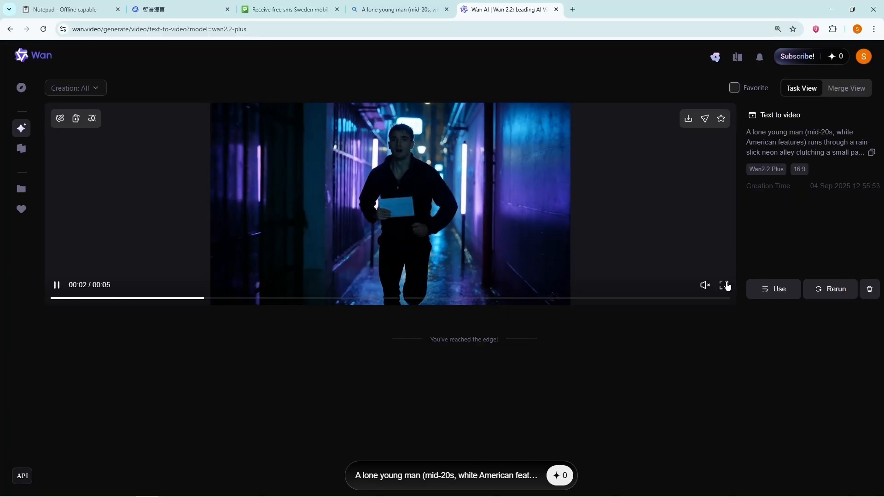
# Step: Watch the generated neon-alley video full screen, then leave full screen
pyautogui.click(725, 285)
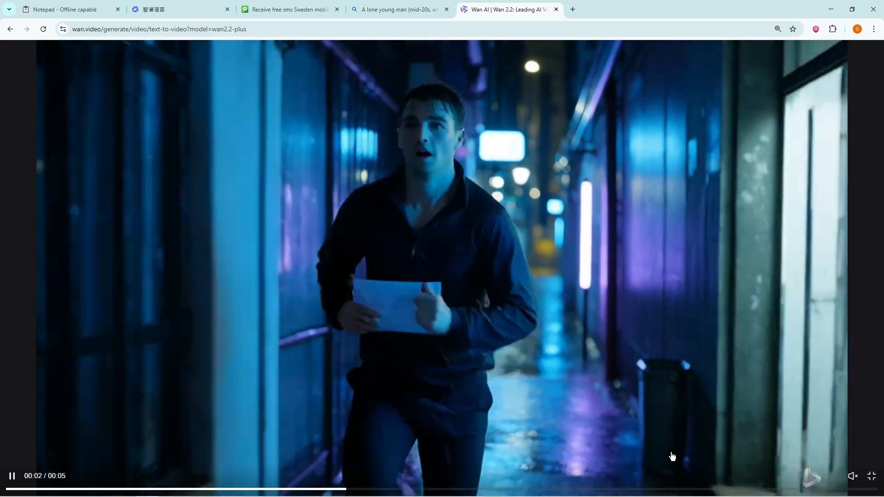
pyautogui.click(345, 475)
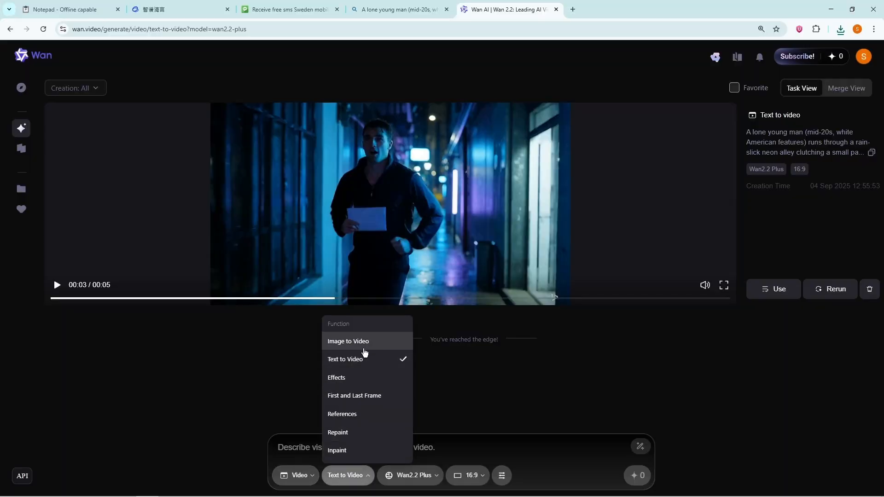
# Step: Switch to Image to Video and describe a wide aerial shot of waves and spray cutting to a close-up
pyautogui.click(348, 341)
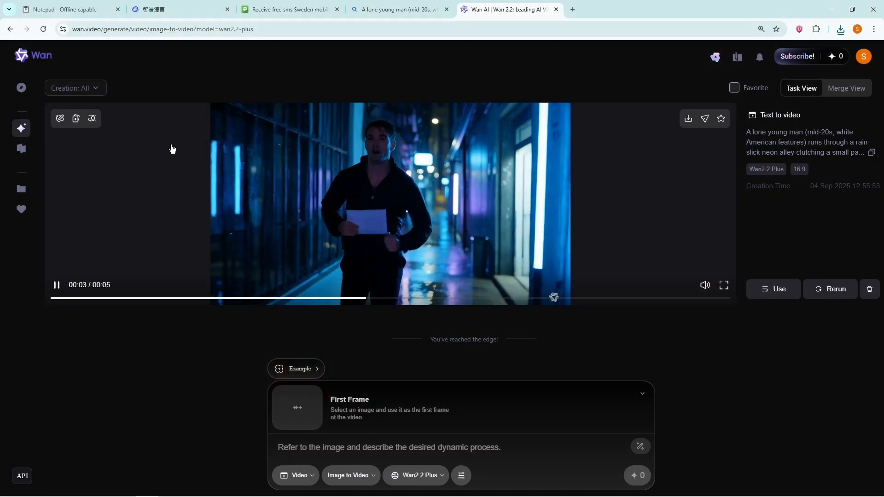
pyautogui.click(56, 284)
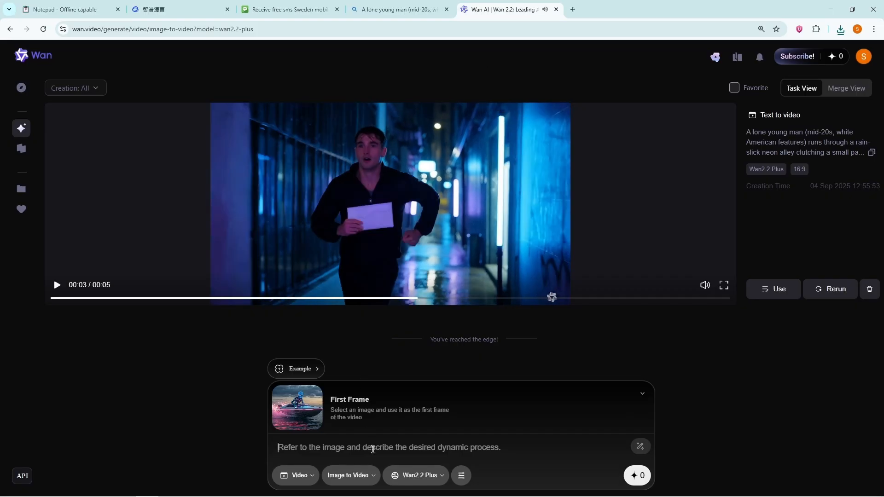
pyautogui.write('camera starts with a wide aerial shot showing waves and spray, then cuts to a close-up tracking shot of the alien gripping the controls as the boat bounces and splashes — dynamic motion, cinematic,')
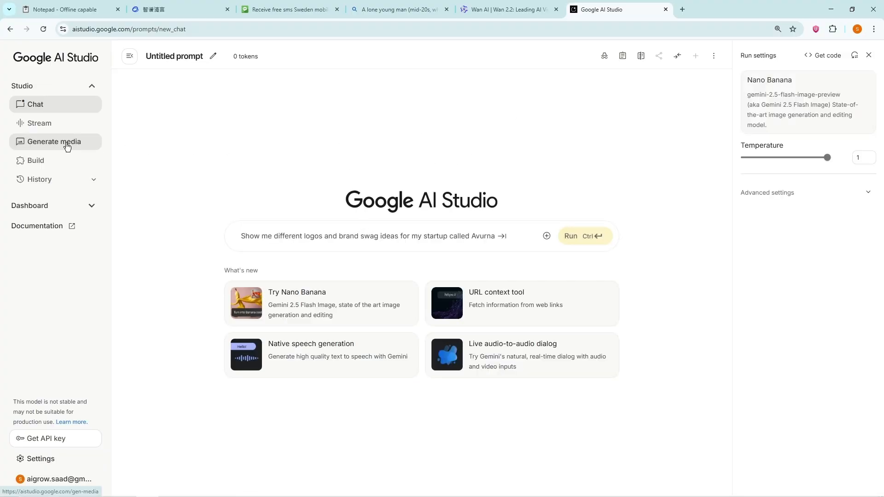
# Step: Open Generate media for Veo, mark the limited-quota note, and go to the notes holding the prompts
pyautogui.click(55, 141)
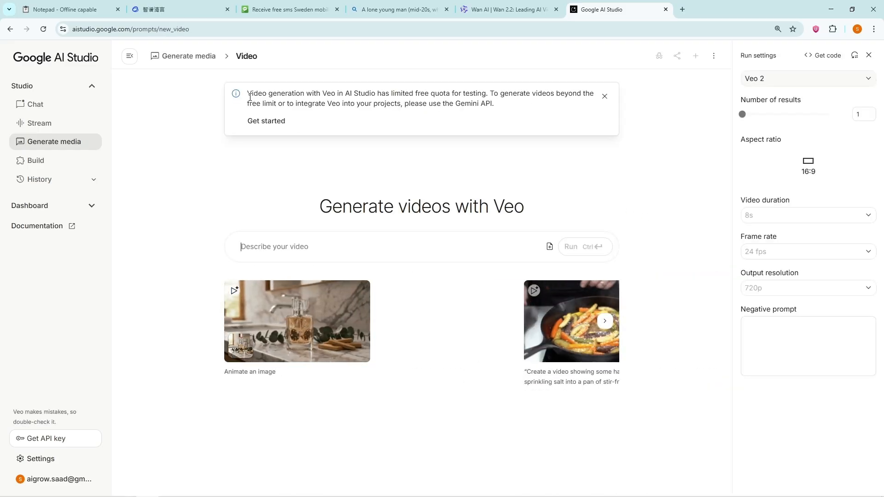
pyautogui.moveTo(247, 93); pyautogui.dragTo(486, 93)
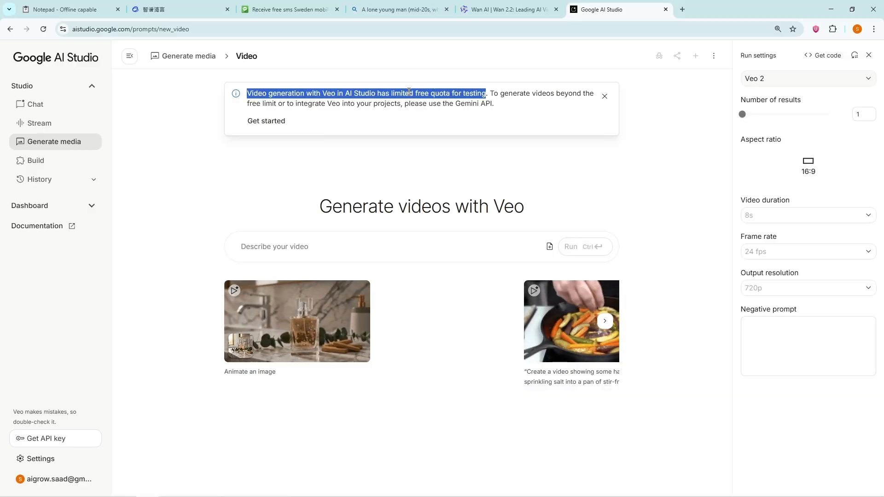
pyautogui.click(68, 10)
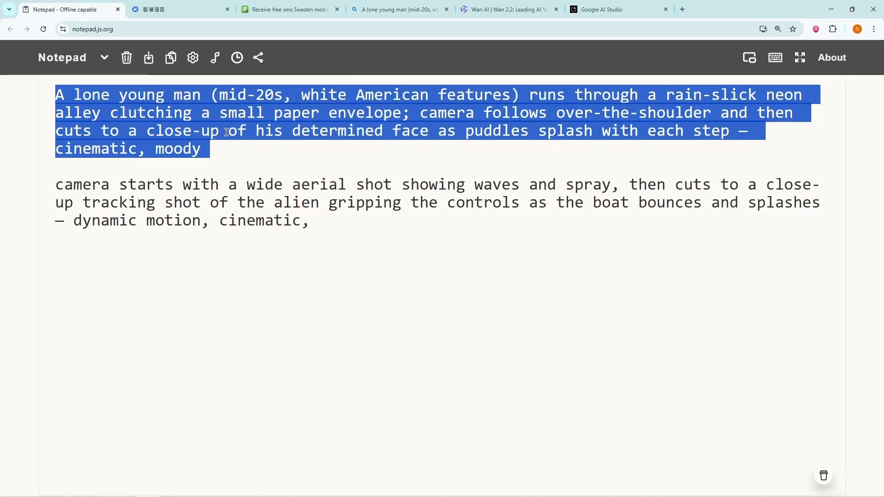
# Step: Run Veo on the neon-alley prompt and view the generated video in Large view
pyautogui.click(619, 10)
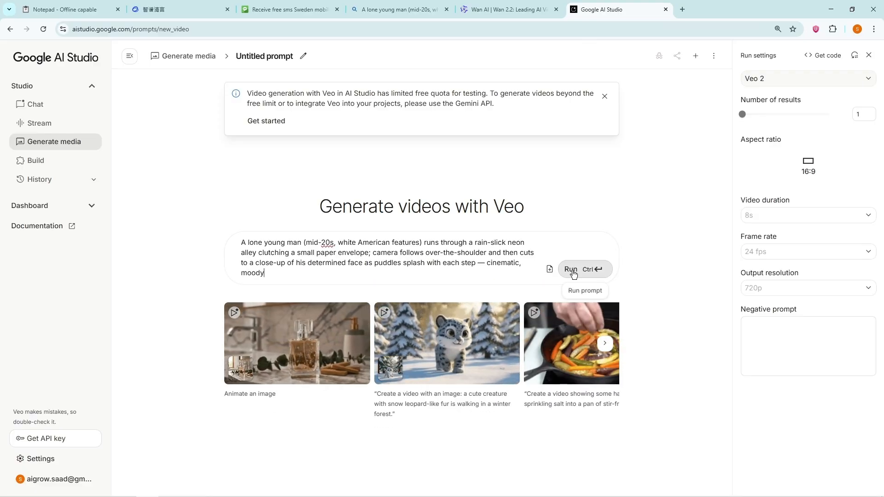
pyautogui.click(570, 269)
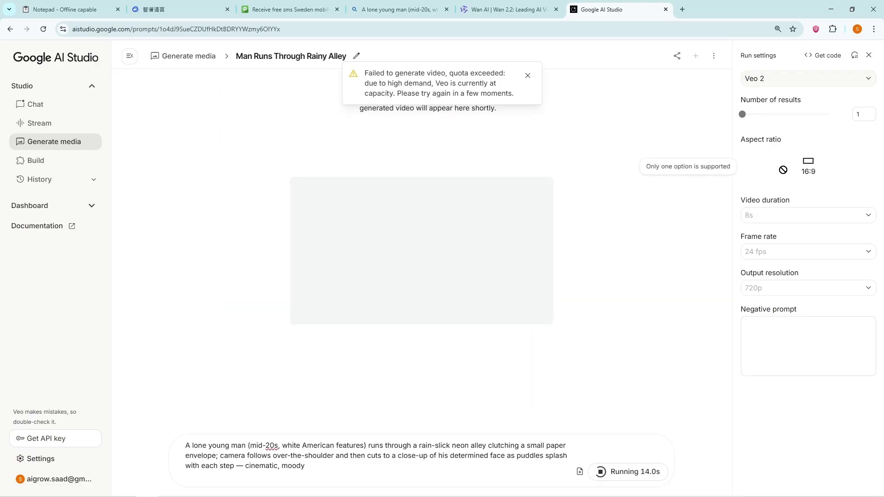
pyautogui.moveTo(757, 294)
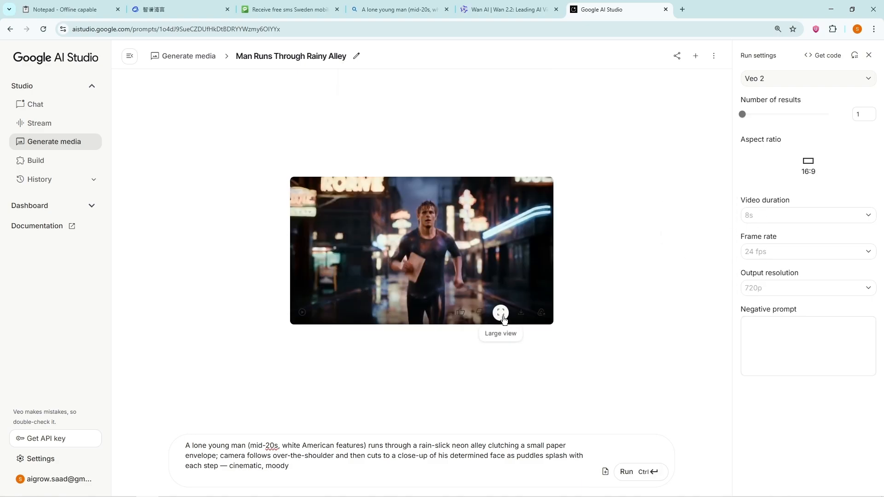
pyautogui.click(500, 312)
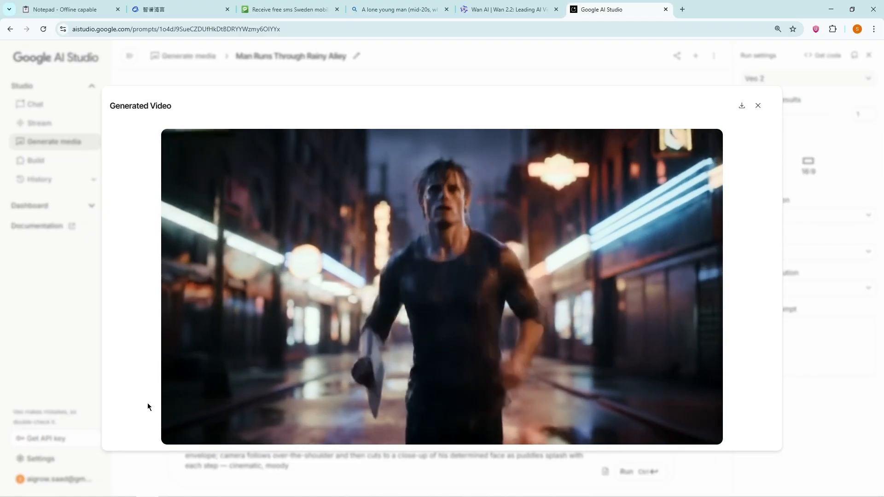
pyautogui.click(757, 105)
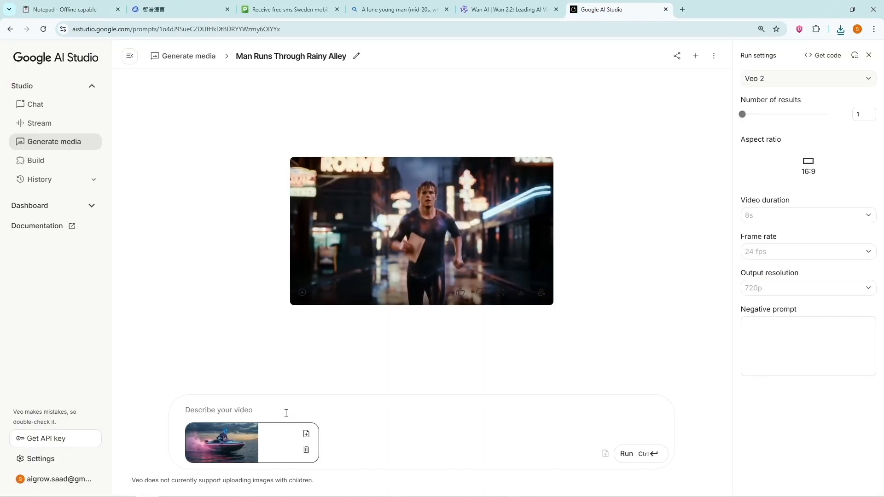
# Step: Describe the boat-image video for Veo and play the resulting alien boat ride enlarged
pyautogui.click(625, 454)
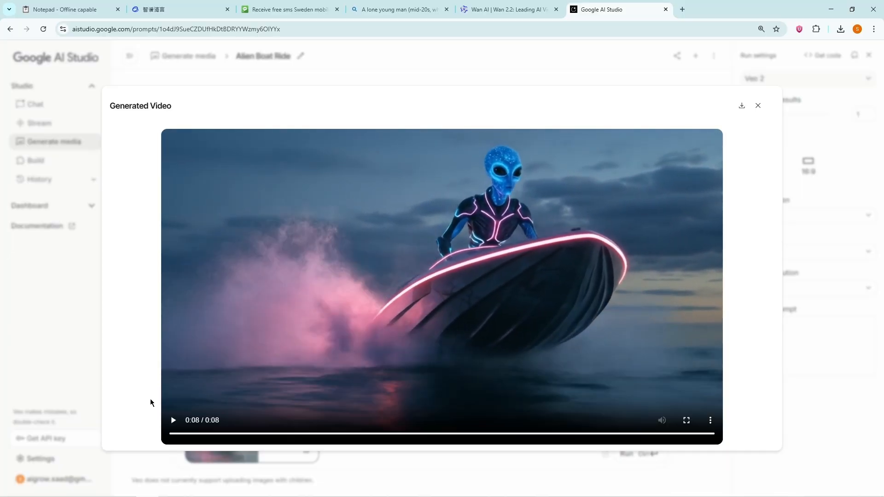
pyautogui.click(173, 420)
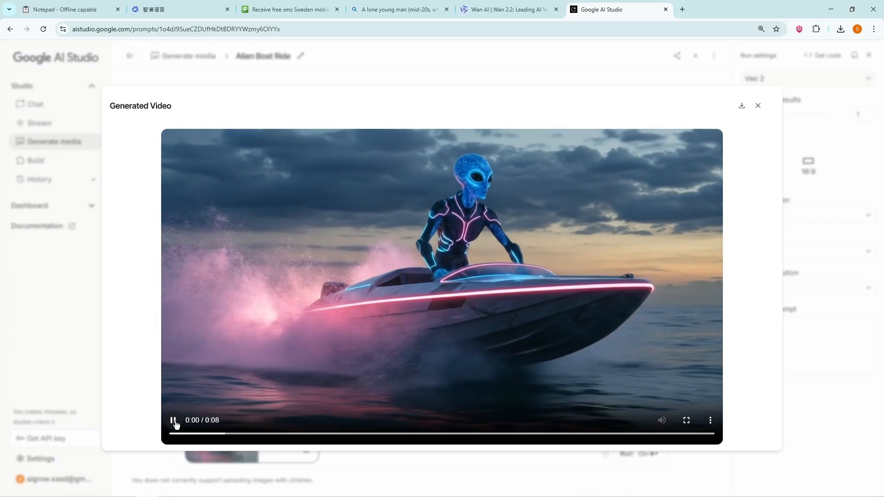